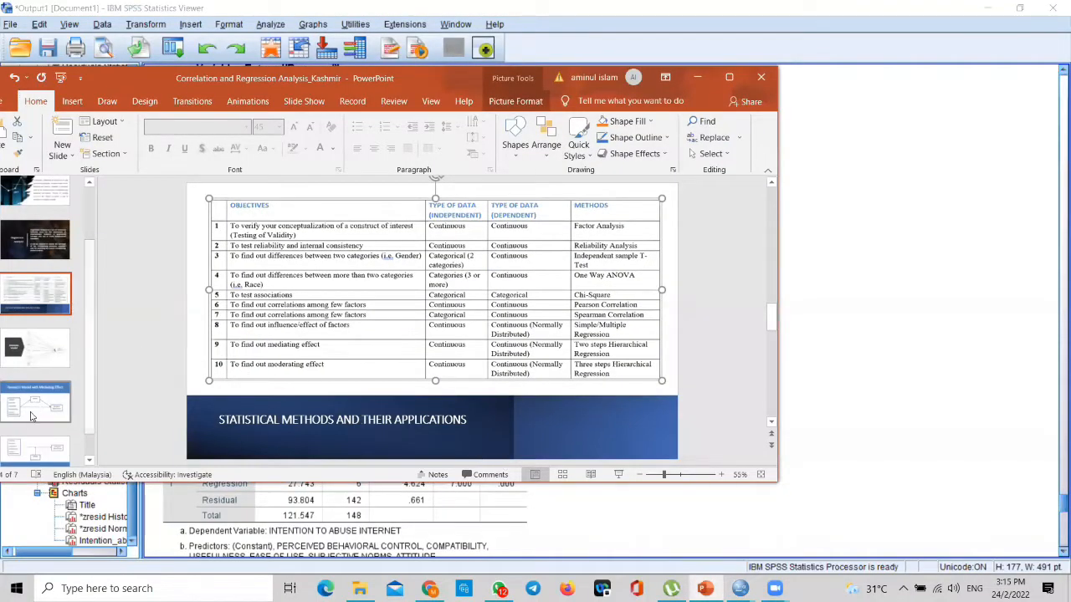
Step: Show slide 6, 'Research Model with Mediating Effect', with Attitude as mediator
left_click(35, 401)
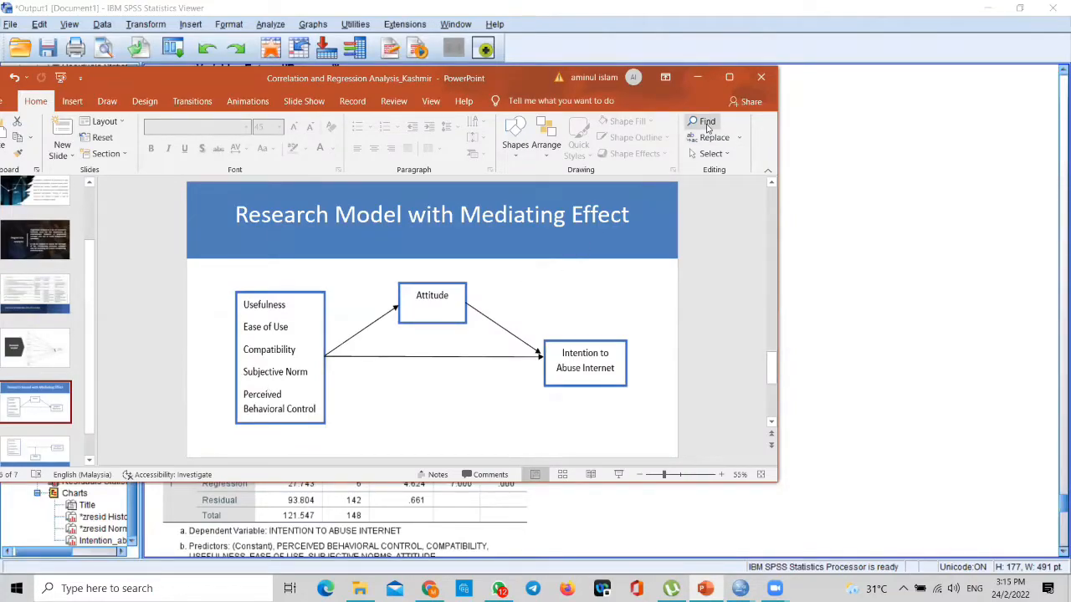
mouse_move(729, 77)
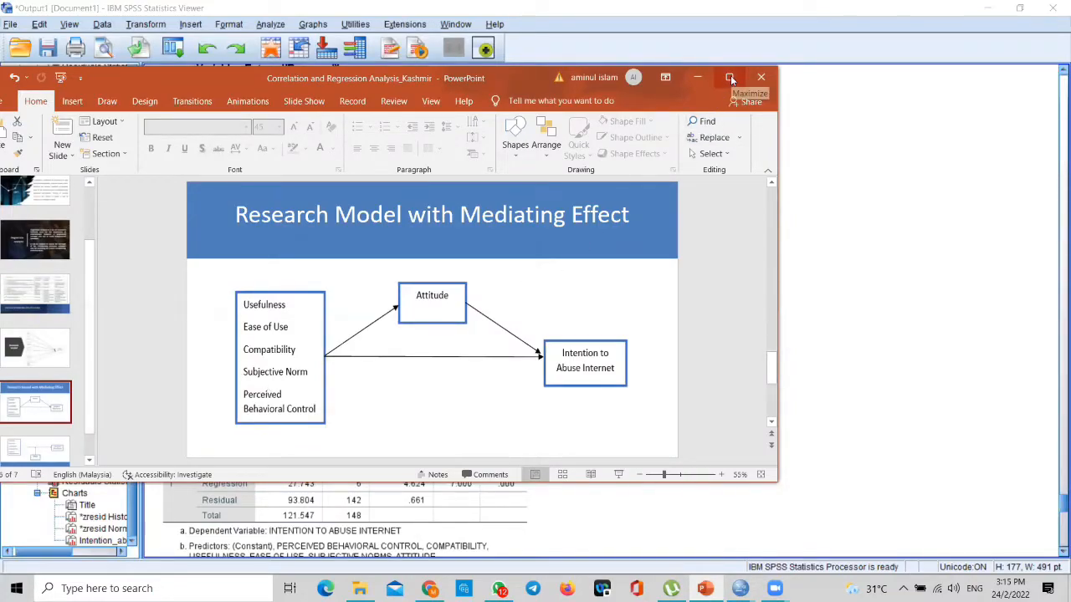
Step: Maximize PowerPoint so the mediating-effect model slide fills the screen
left_click(729, 77)
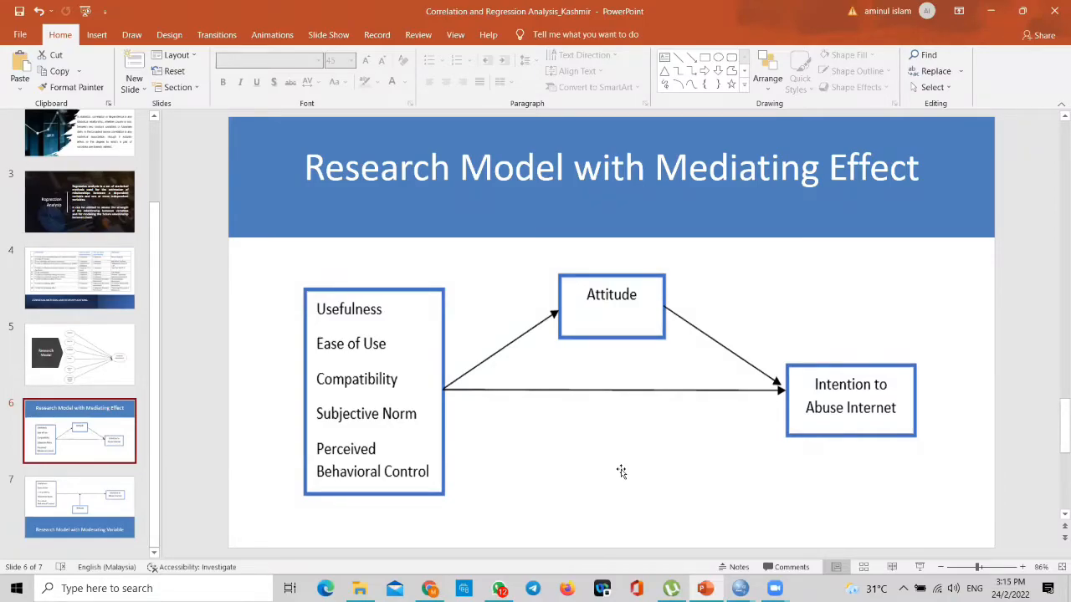
mouse_move(468, 425)
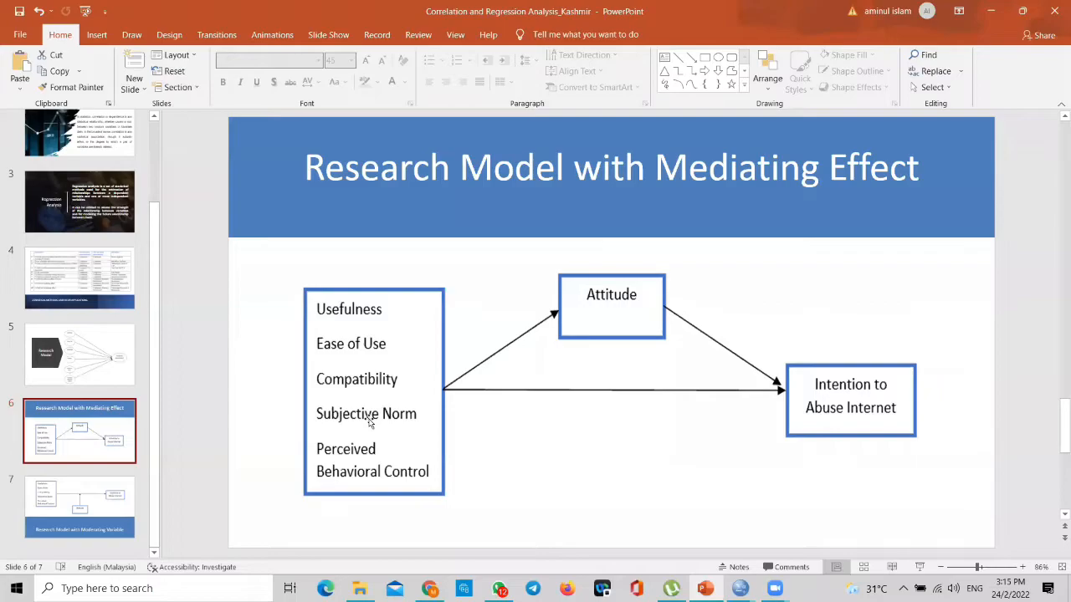
mouse_move(364, 325)
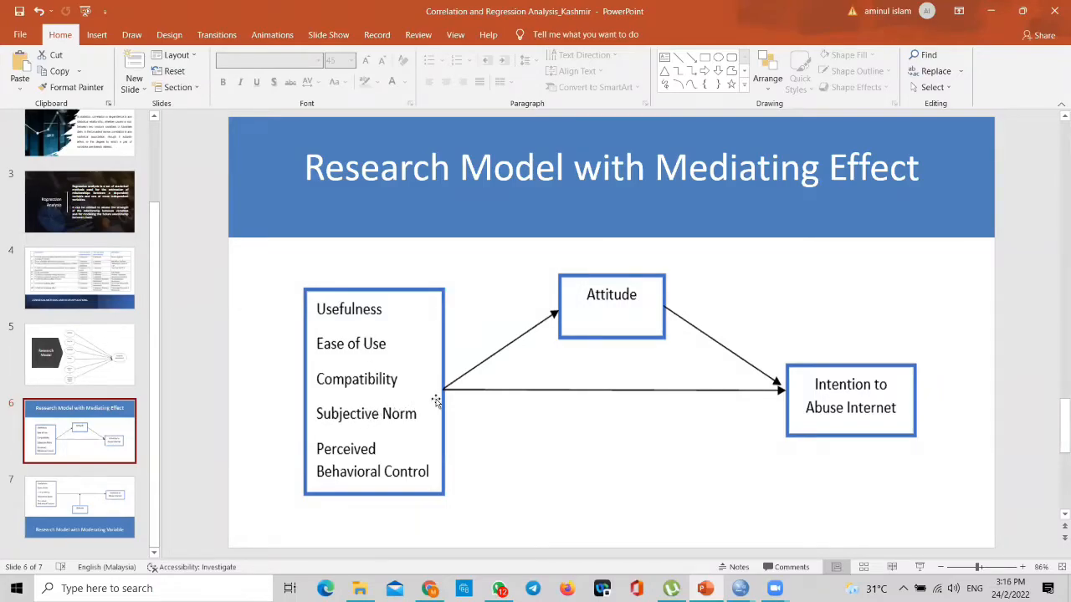
mouse_move(836, 393)
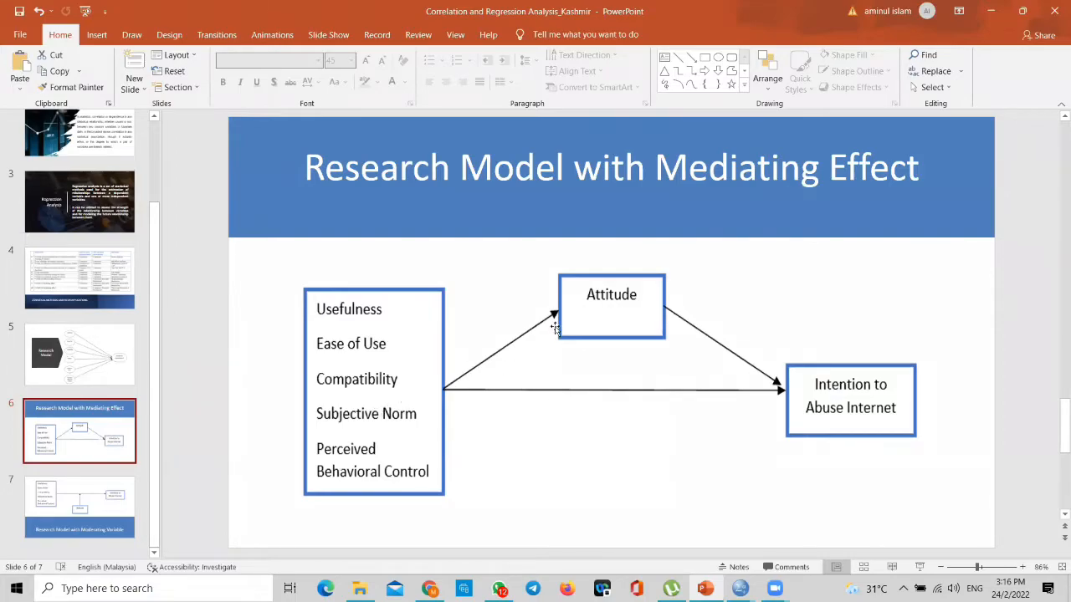
mouse_move(557, 325)
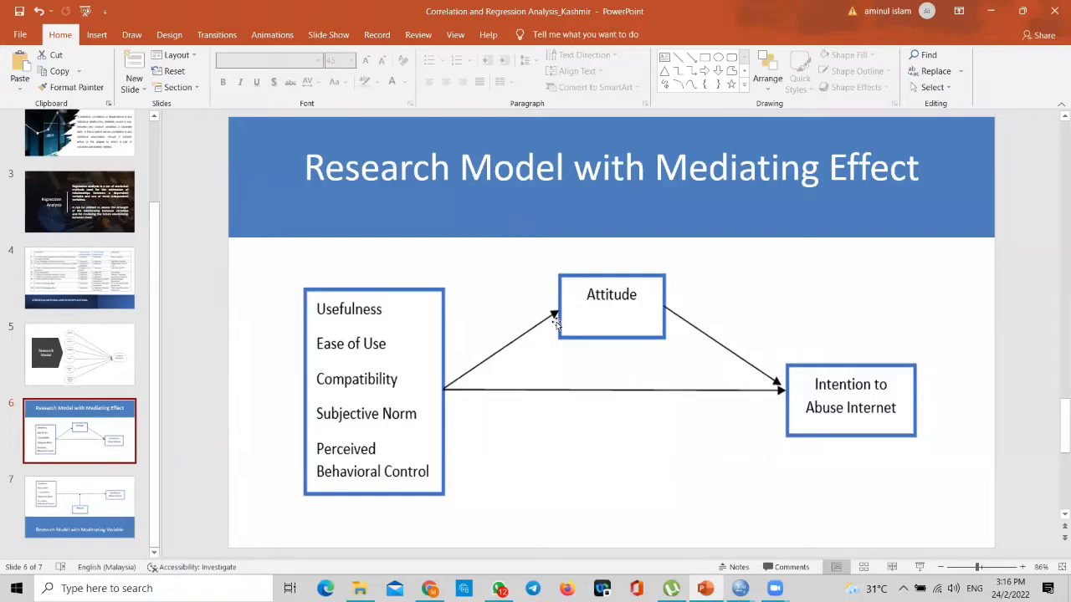
mouse_move(539, 351)
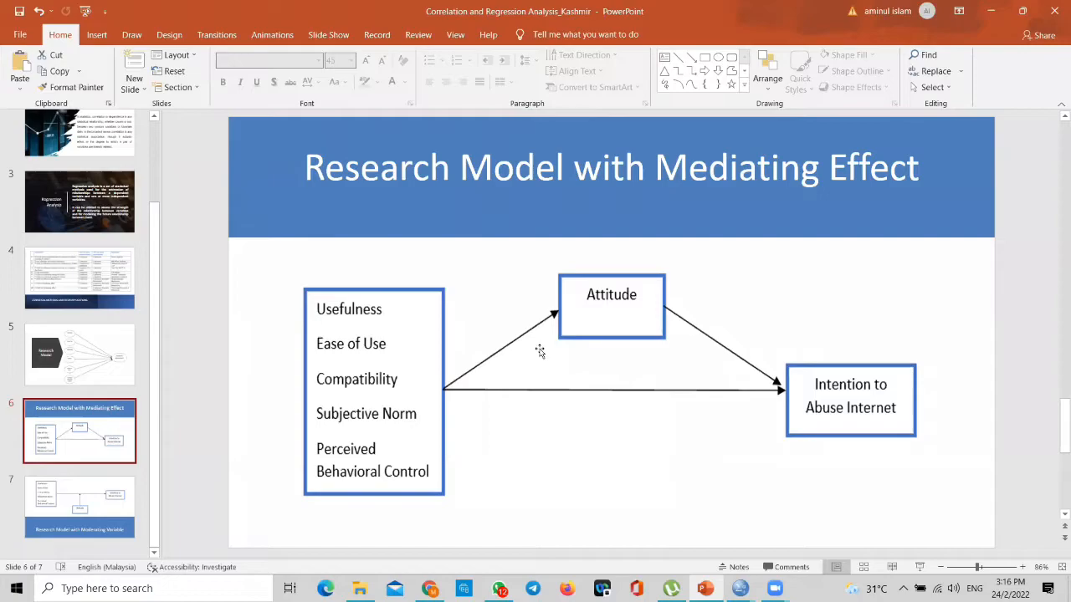
mouse_move(833, 385)
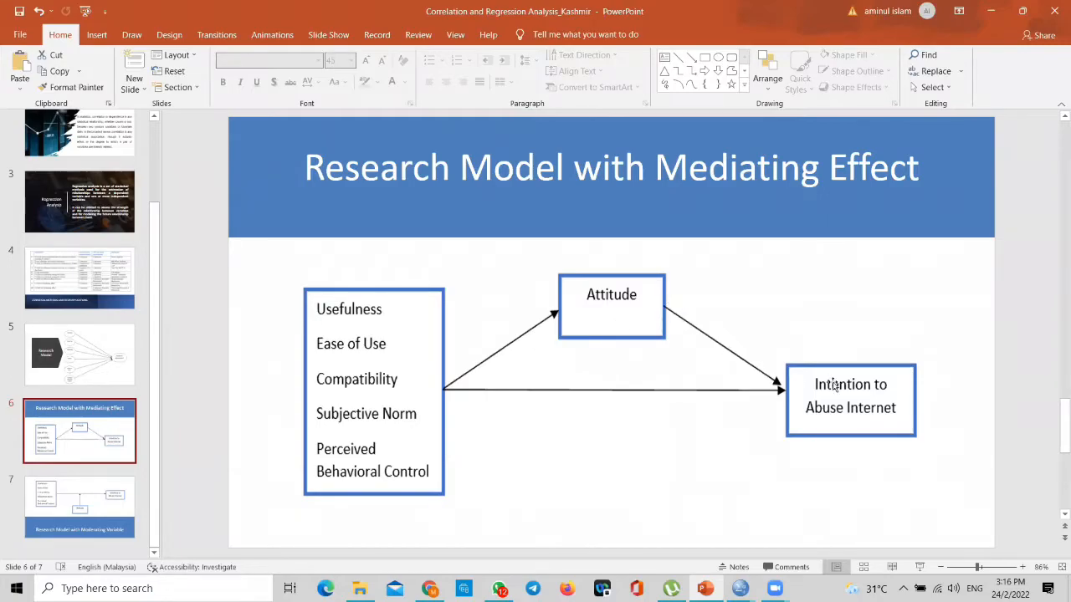
mouse_move(720, 341)
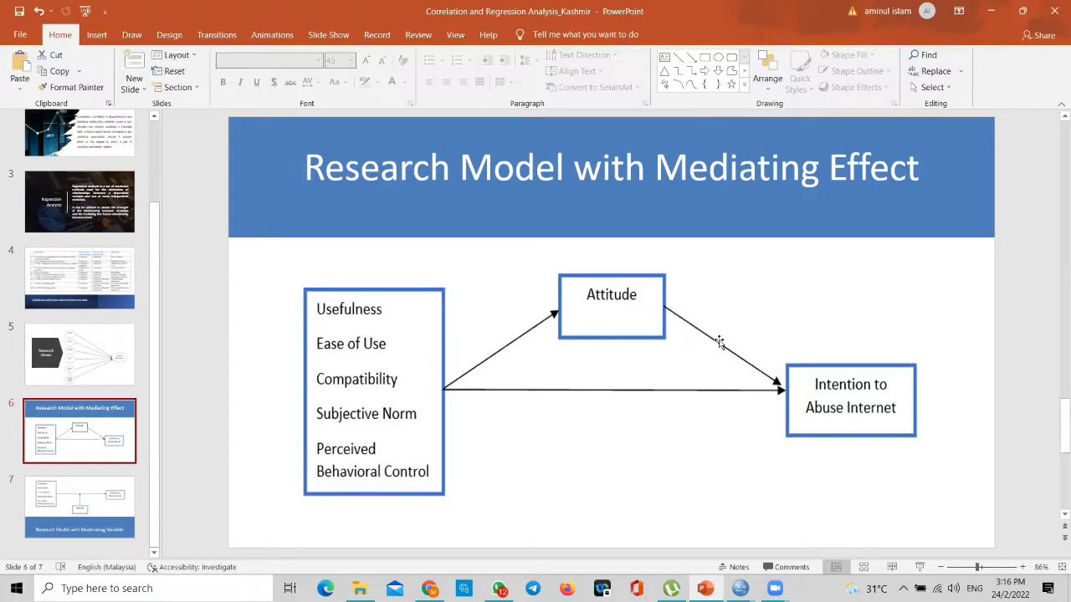
mouse_move(341, 396)
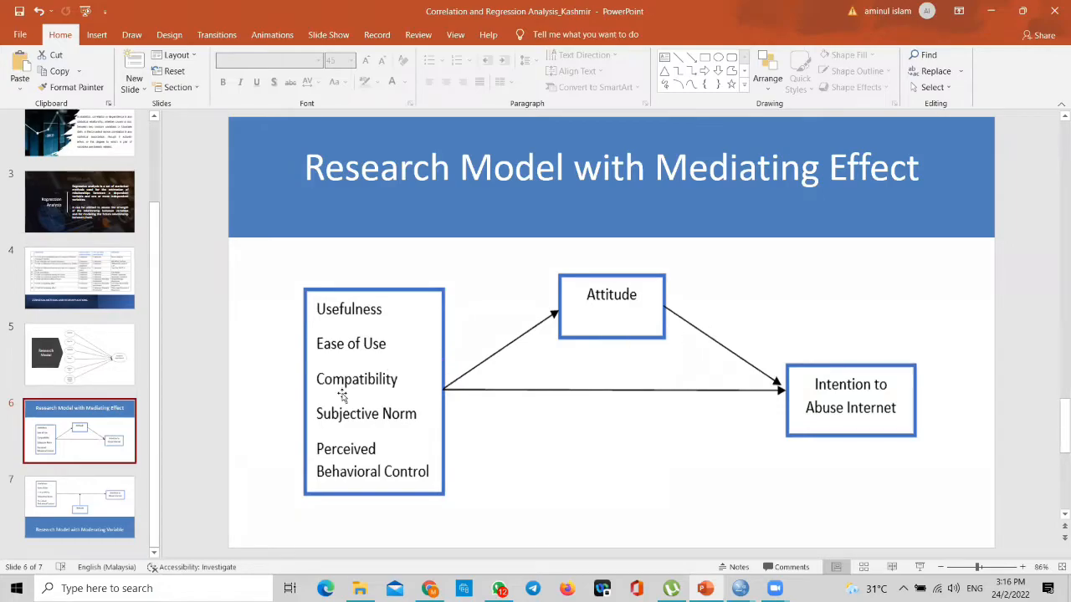
mouse_move(850, 407)
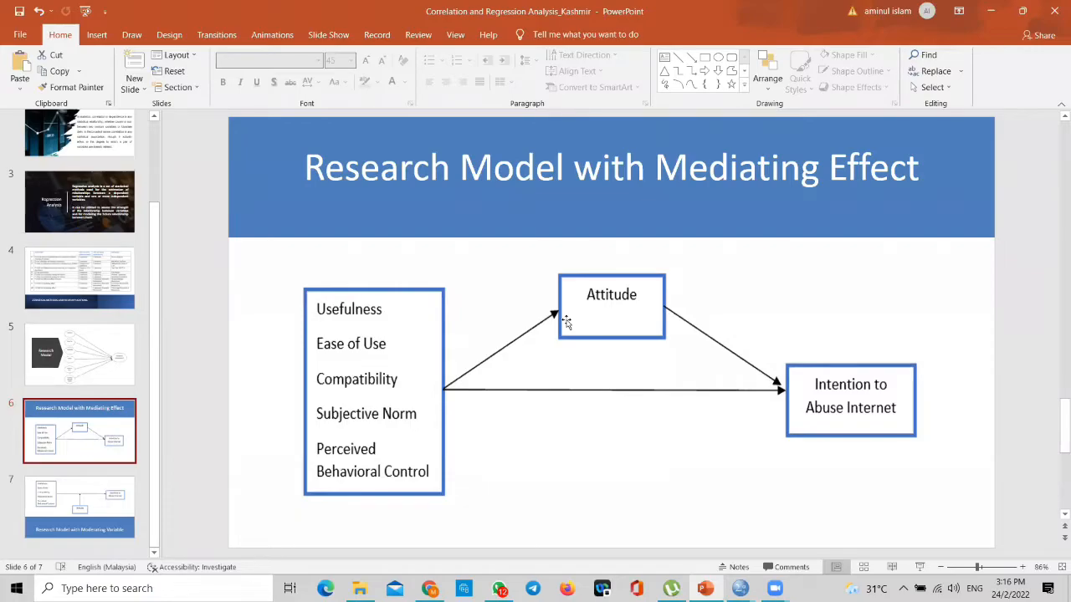
mouse_move(864, 383)
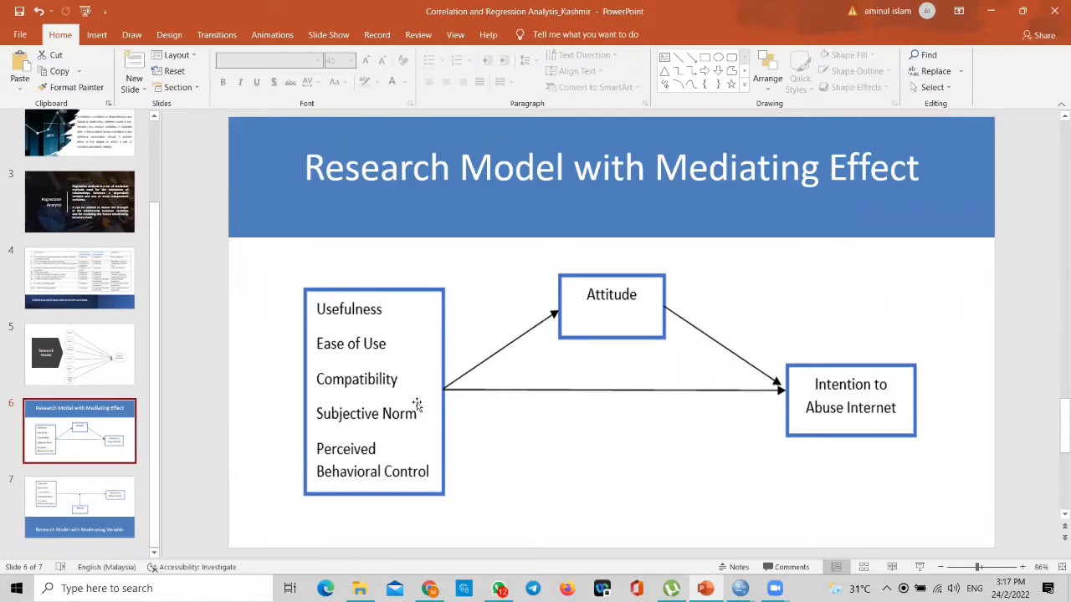
mouse_move(307, 352)
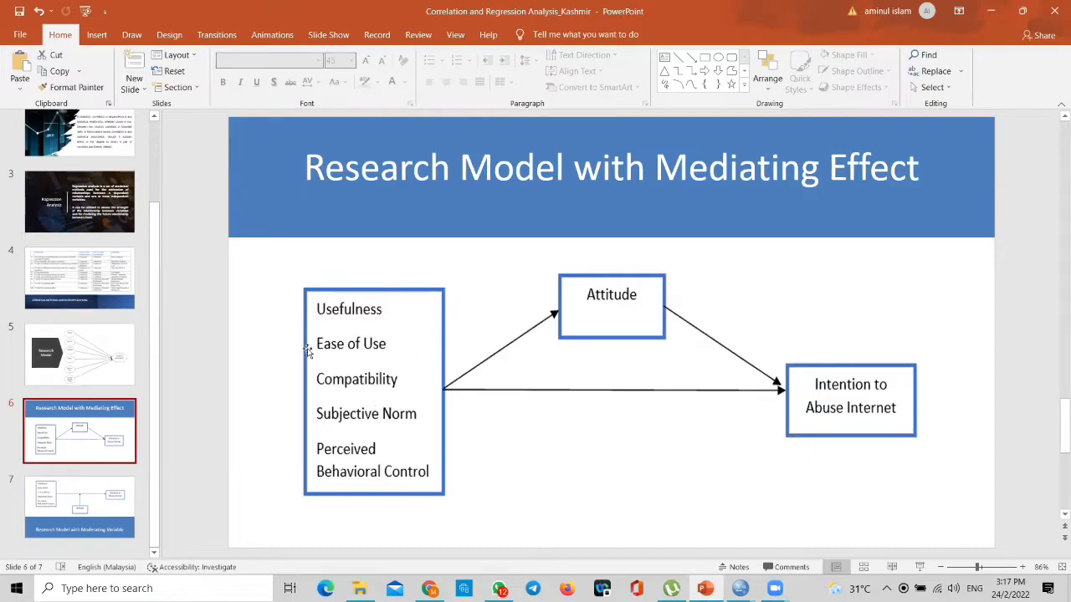
mouse_move(522, 338)
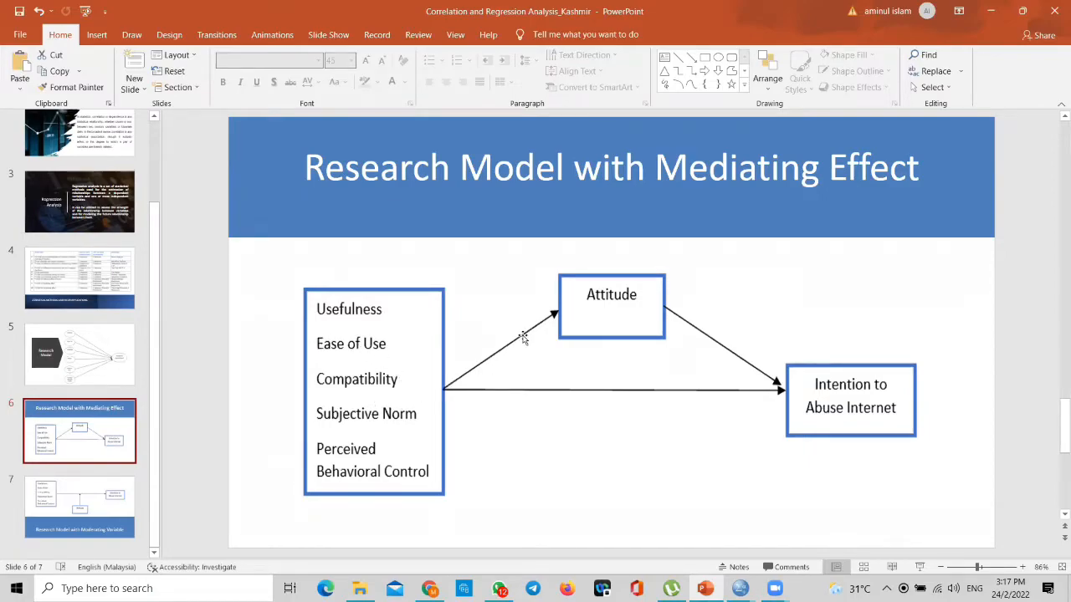
mouse_move(584, 409)
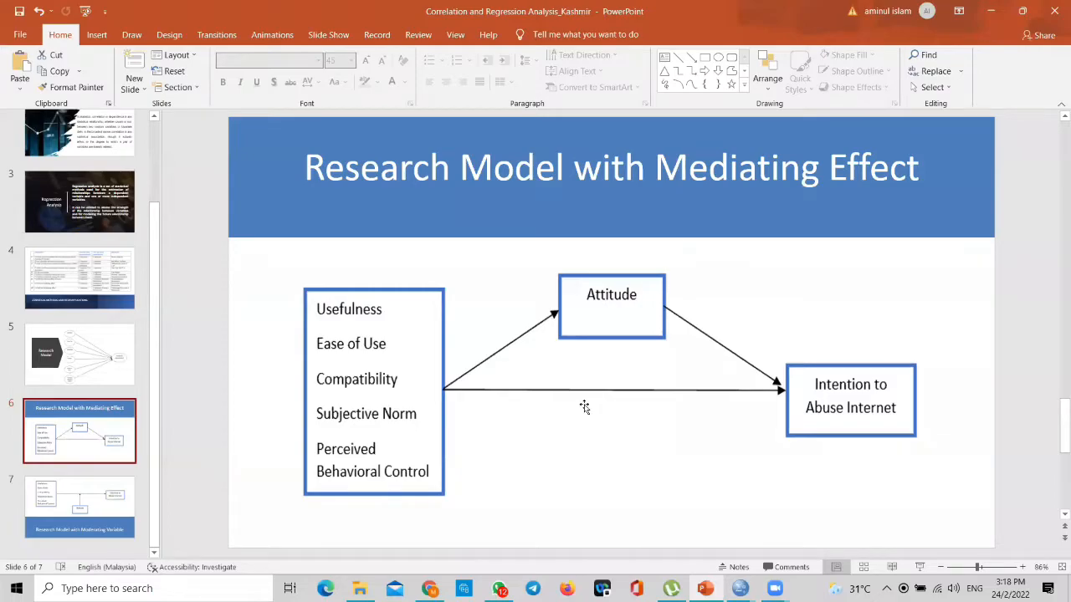
mouse_move(399, 369)
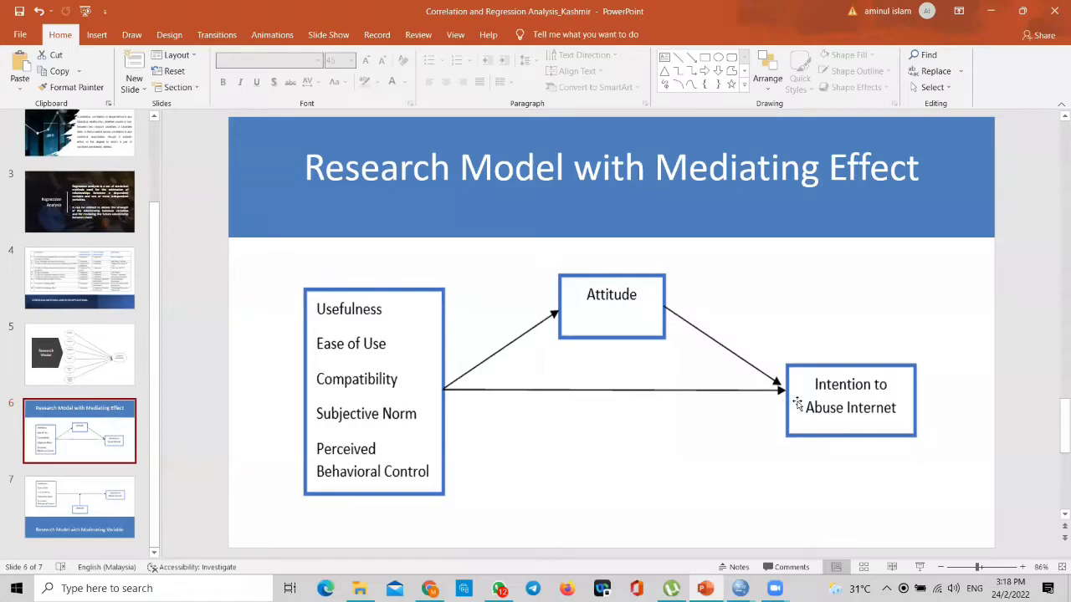
mouse_move(526, 347)
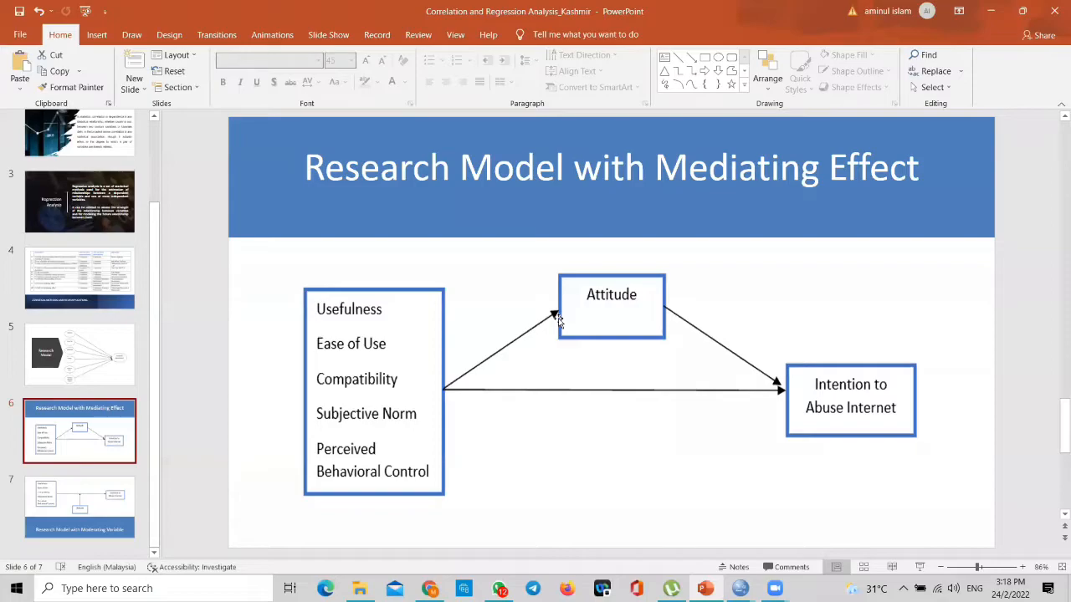
mouse_move(659, 305)
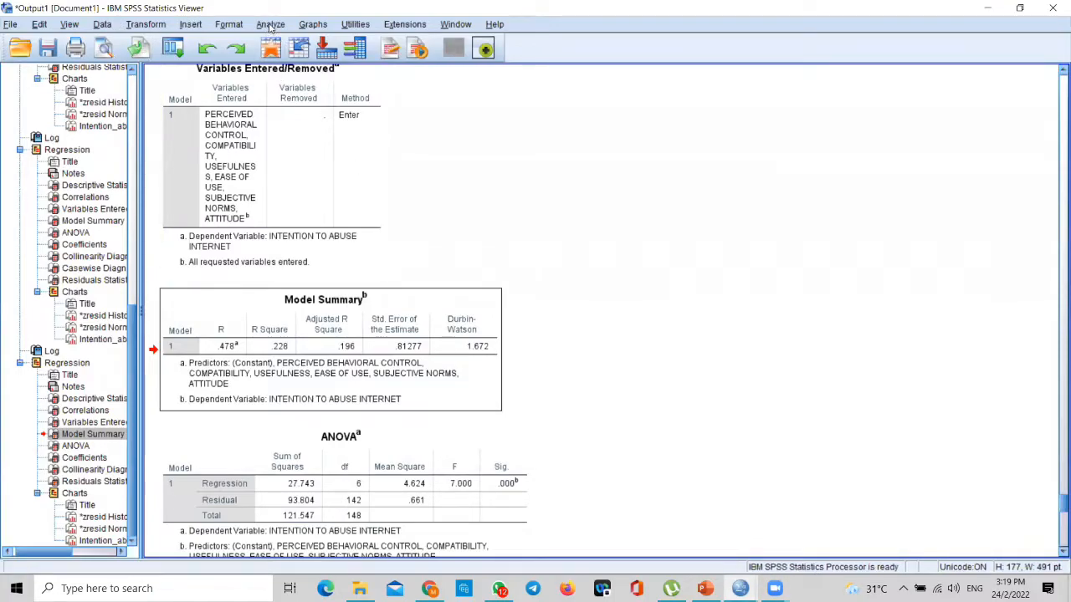
Step: Reset the Linear Regression variables and return to the workshop dataset's data view
left_click(271, 24)
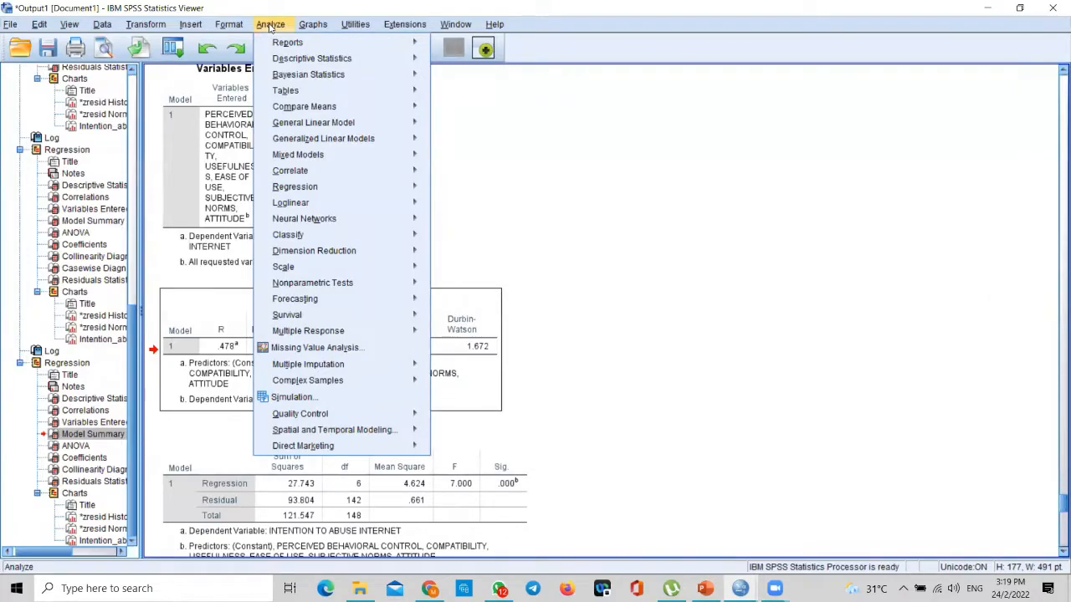
mouse_move(291, 202)
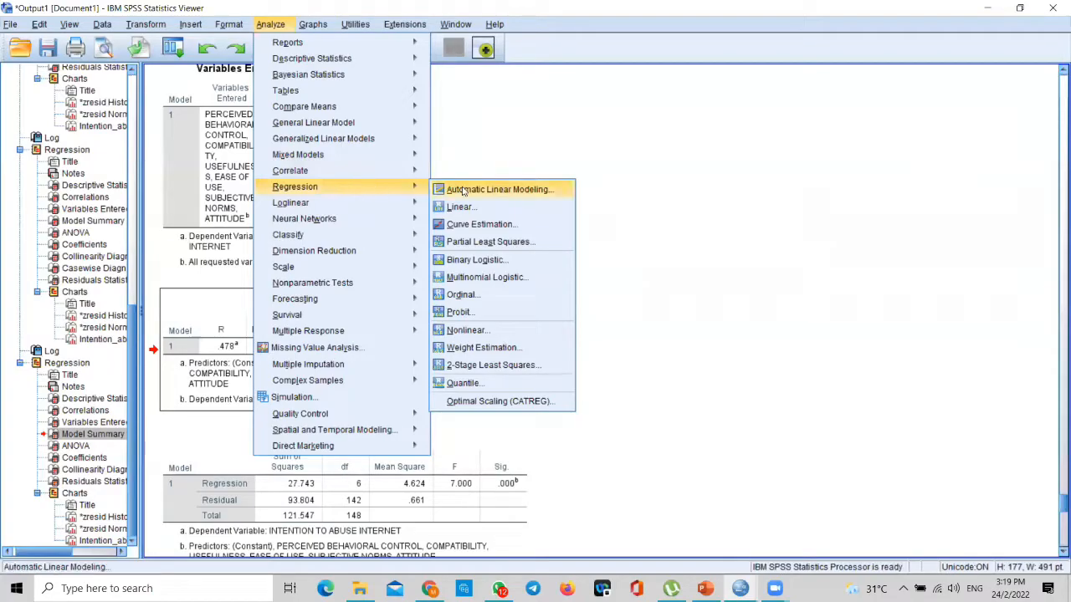
left_click(462, 208)
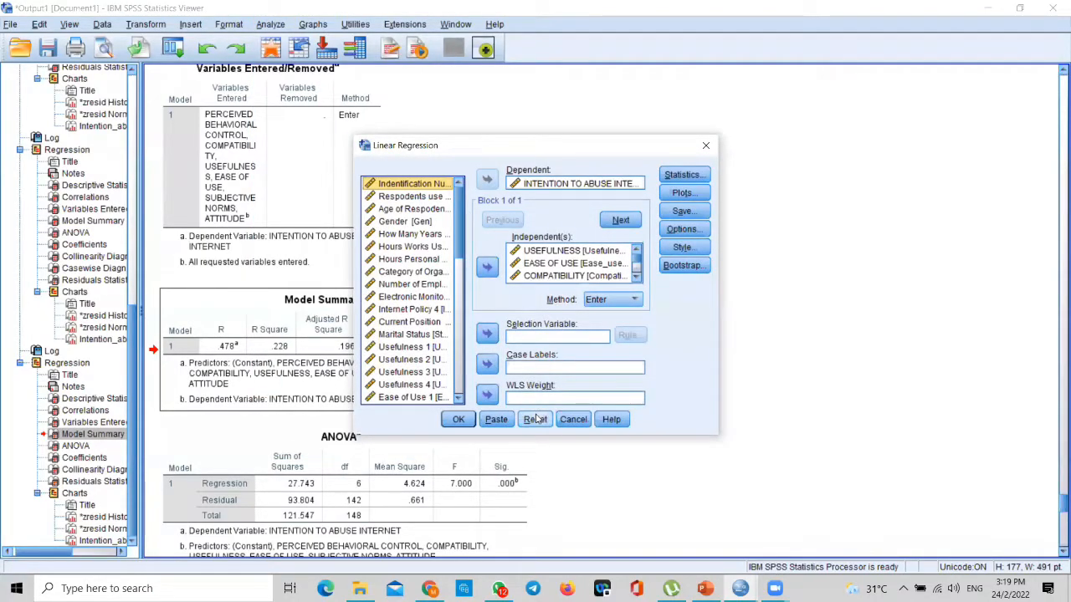
left_click(536, 418)
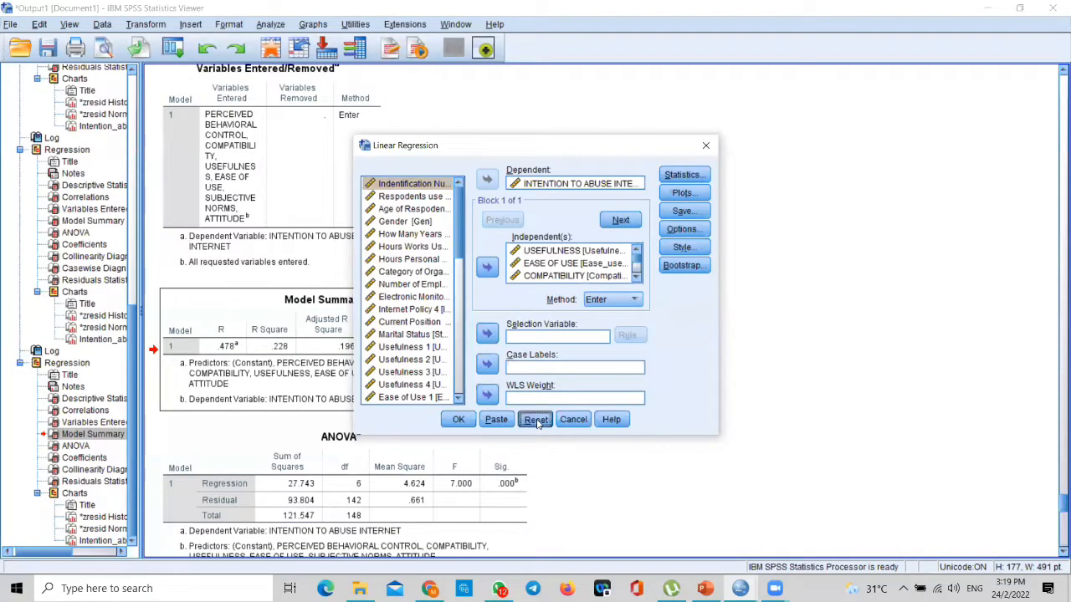
left_click(535, 418)
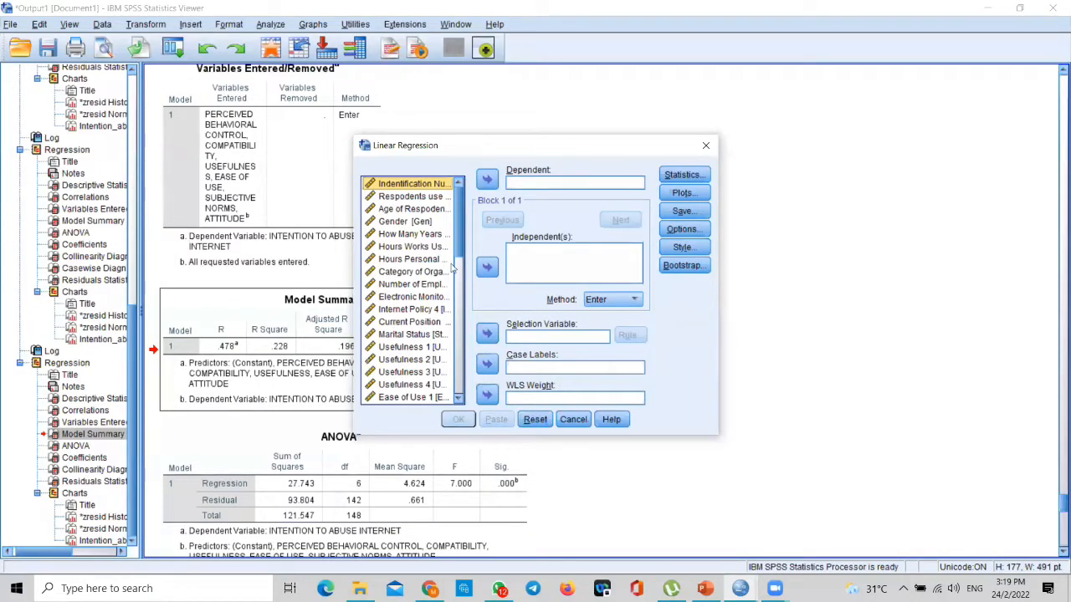
scroll("down", 3)
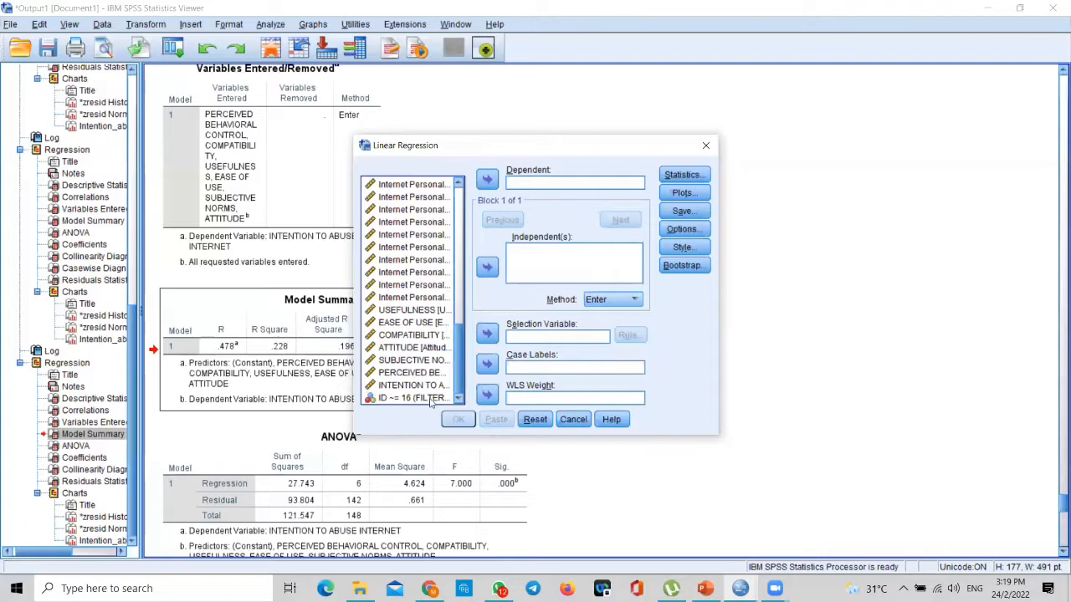
left_click(573, 418)
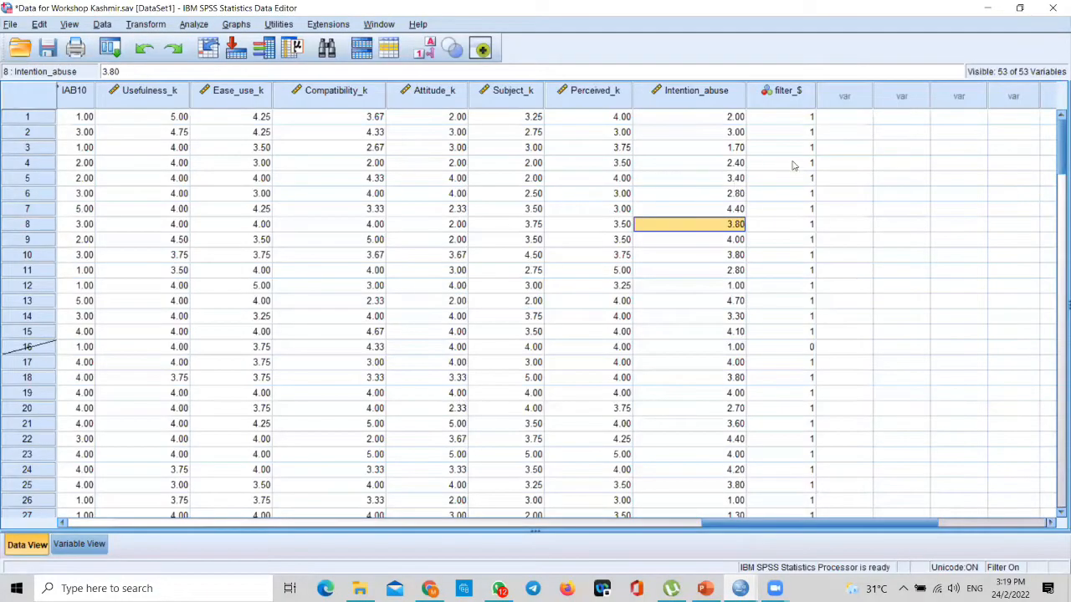
Step: Delete the filter_$ variable and start a new linear regression from Analyze > Regression
left_click(787, 90)
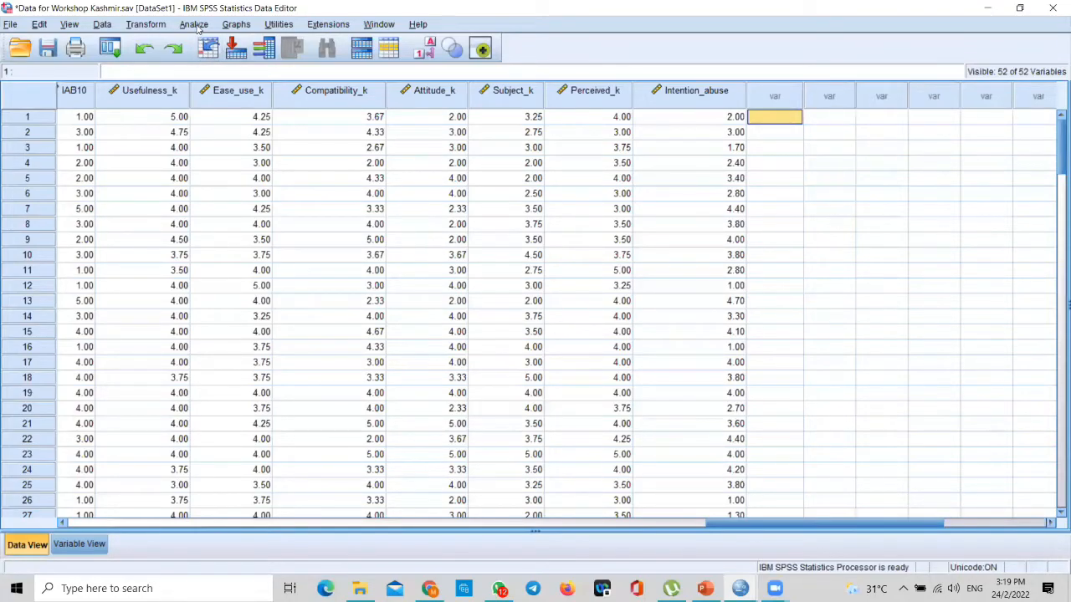
left_click(194, 24)
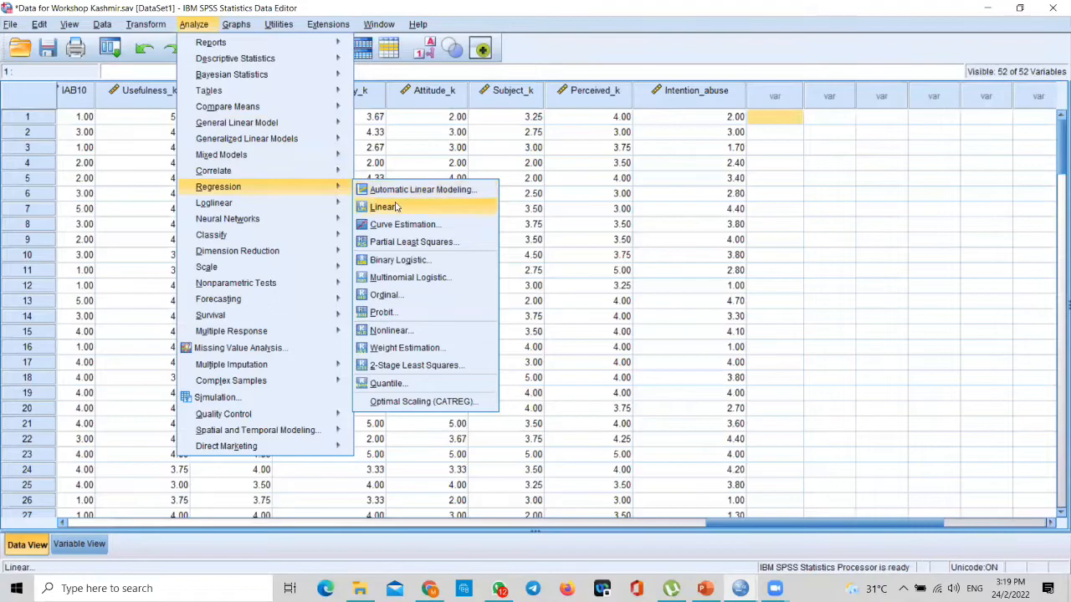
left_click(383, 207)
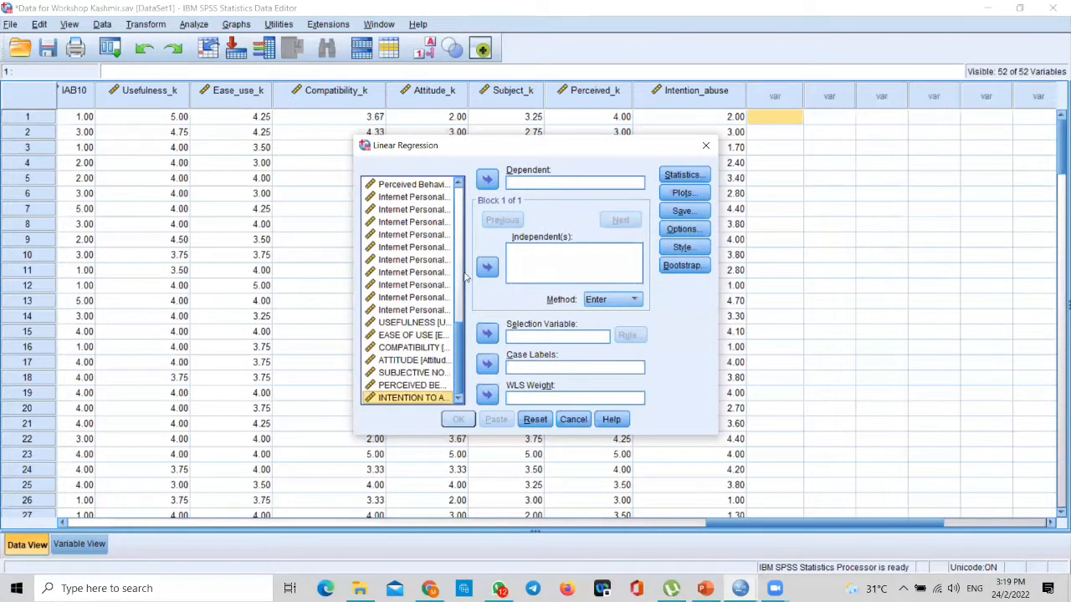
Step: Trial setup: intention to abuse as dependent, usefulness, ease of use, compatibility in block 1, attitude in block 2
left_click(487, 179)
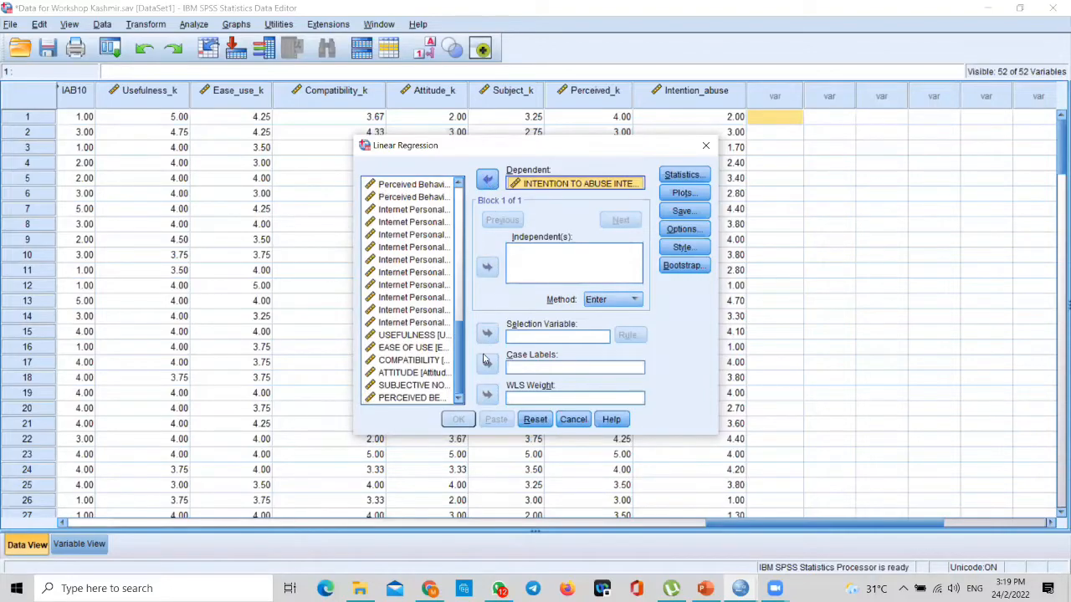
left_click(411, 335)
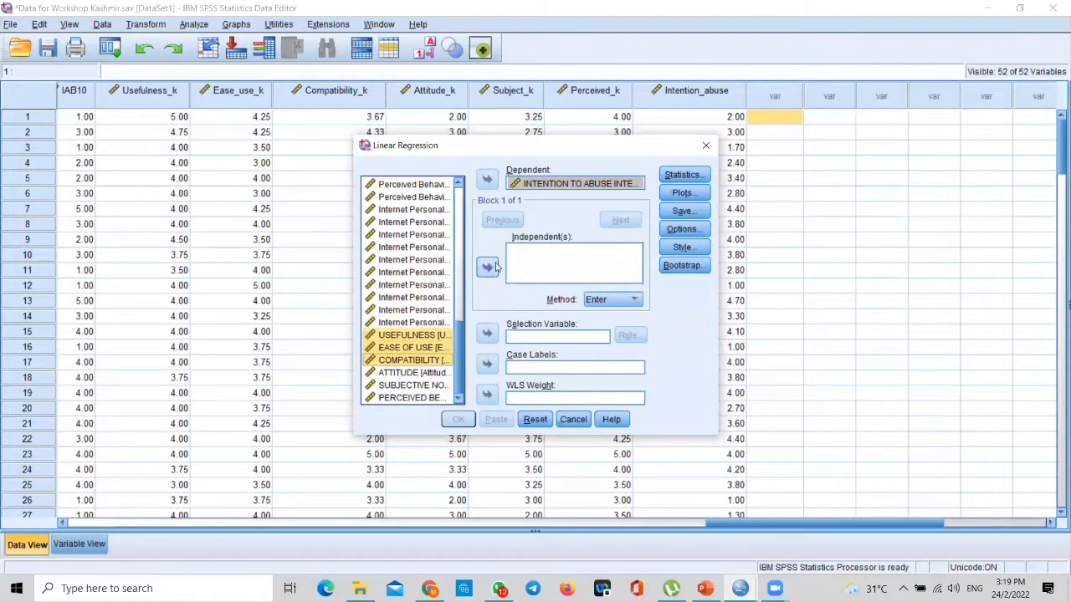
left_click(487, 268)
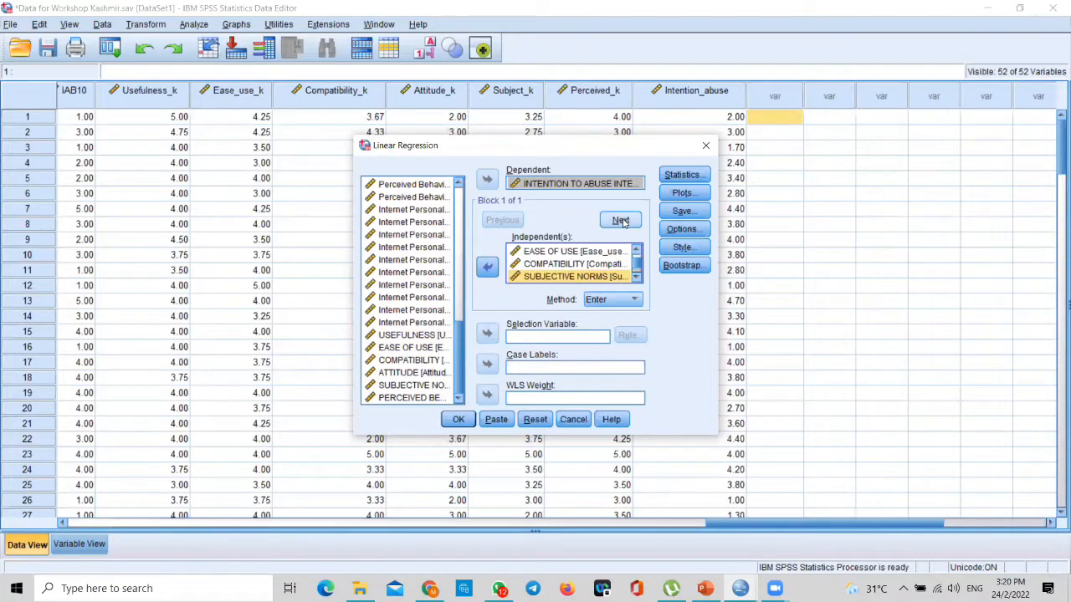
left_click(619, 219)
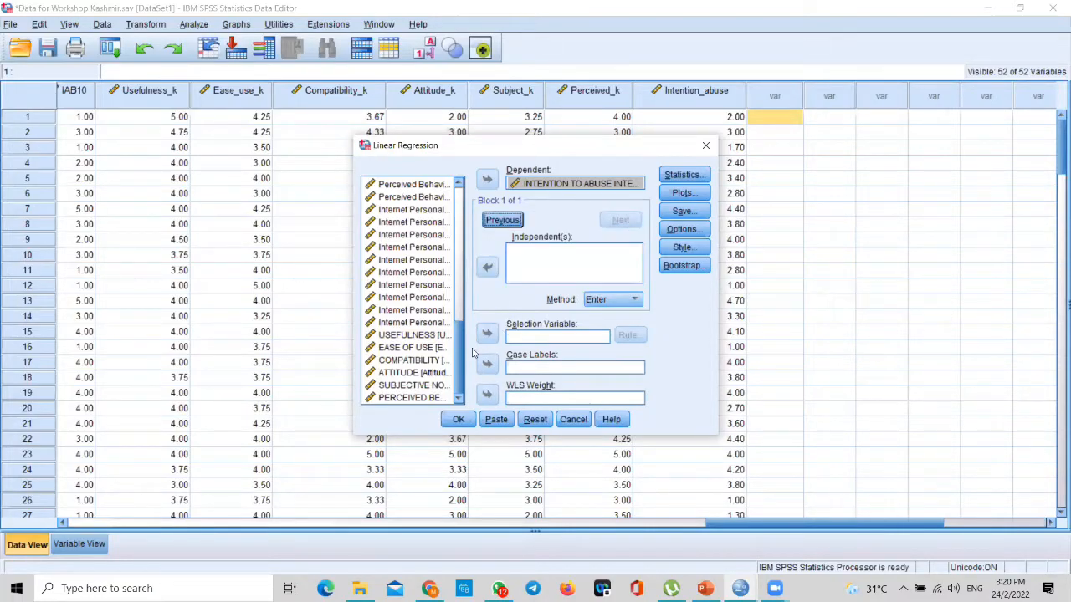
left_click(487, 266)
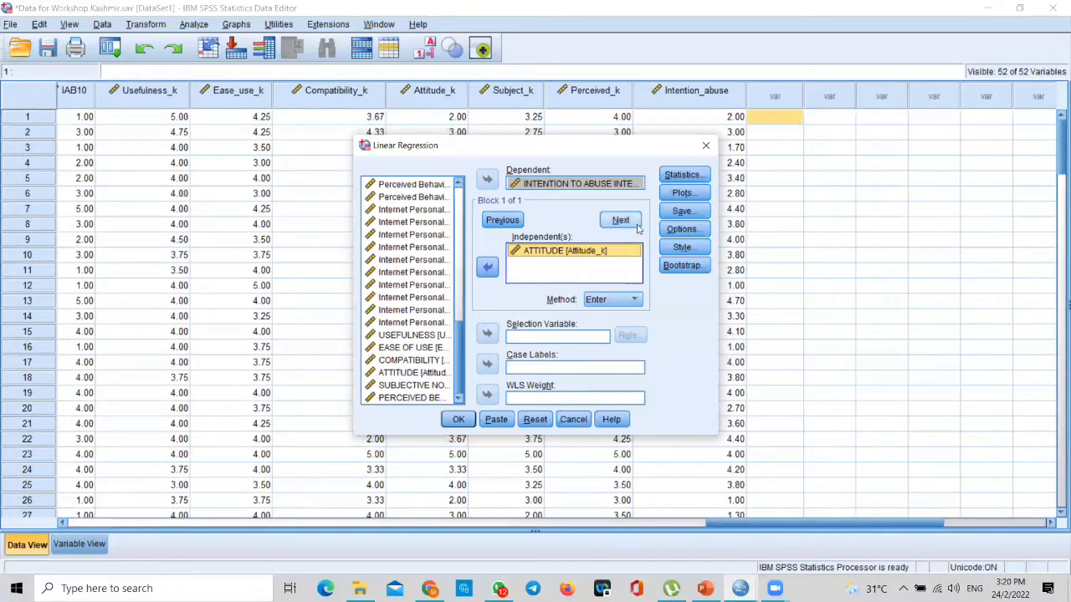
Step: Glance at the Statistics options, then reset the regression setup to empty
left_click(682, 174)
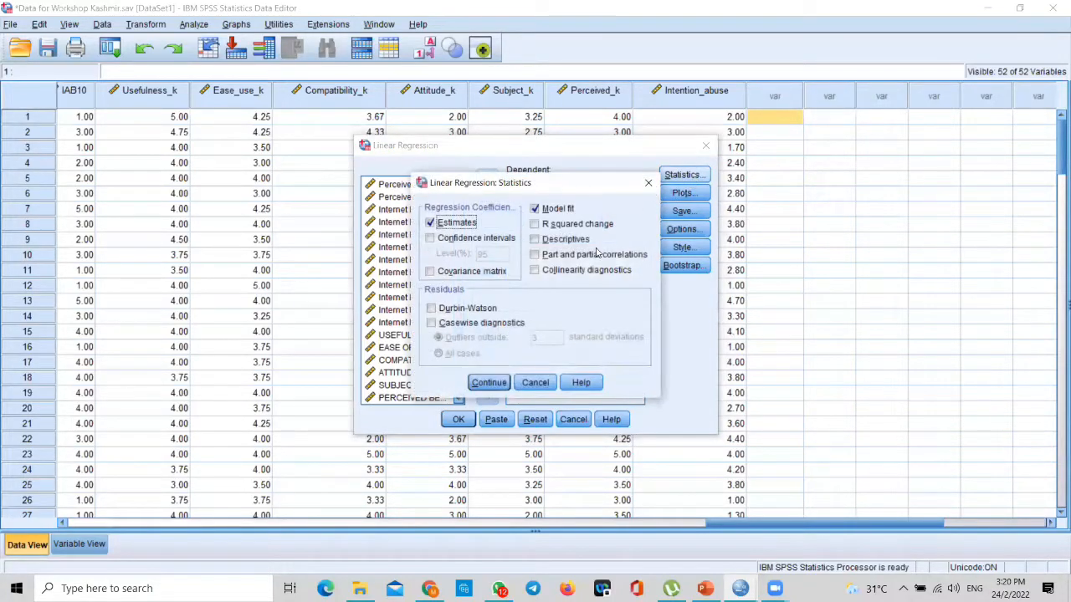
left_click(488, 381)
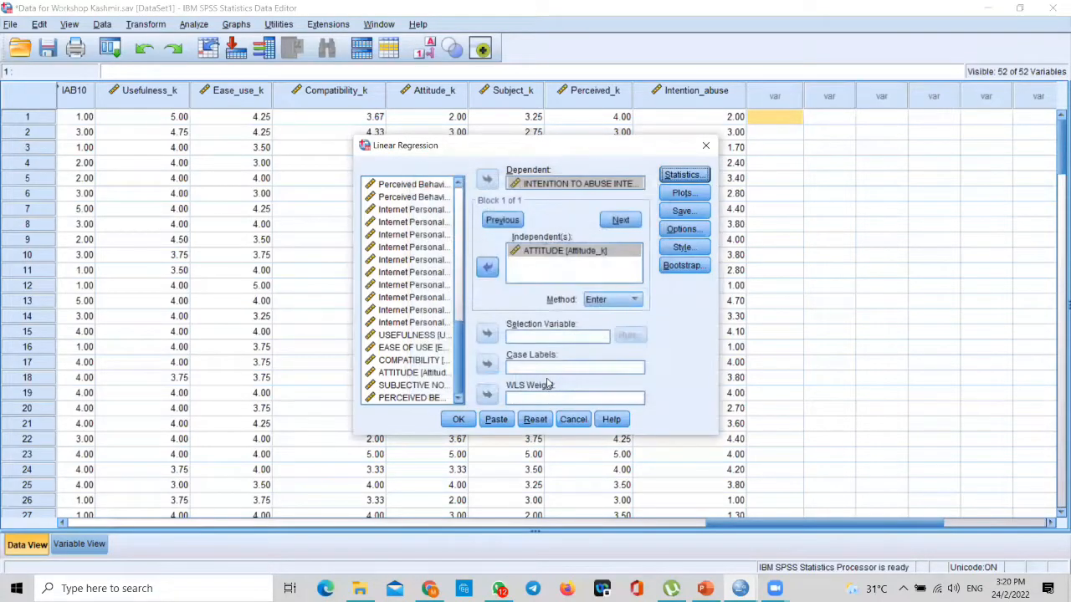
left_click(535, 418)
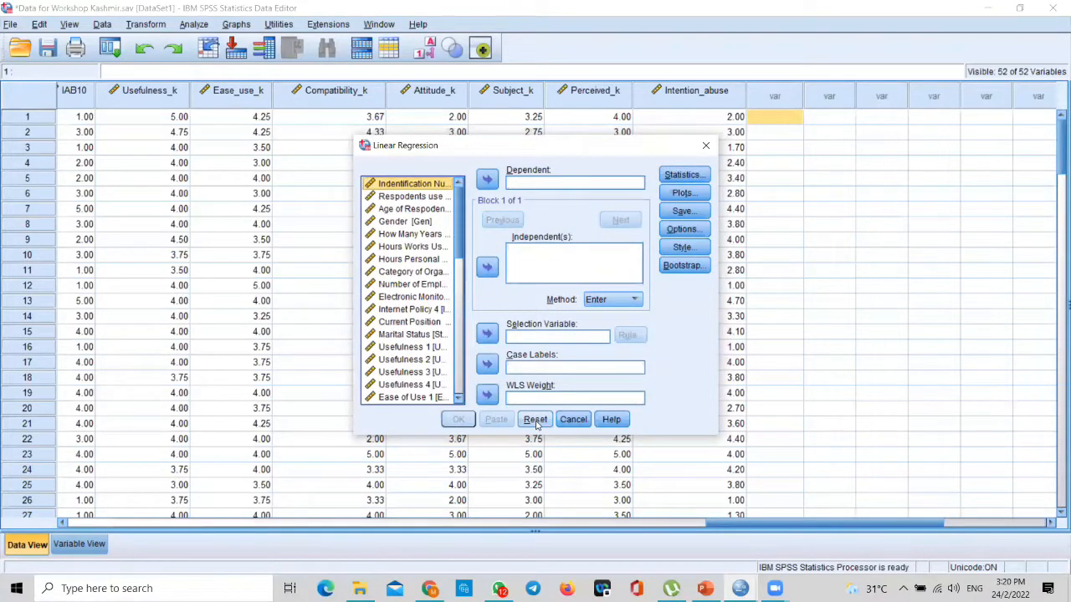
Step: Make intention to abuse internet dependent; usefulness, ease of use, compatibility and subjective norms block-1 predictors
left_click(535, 418)
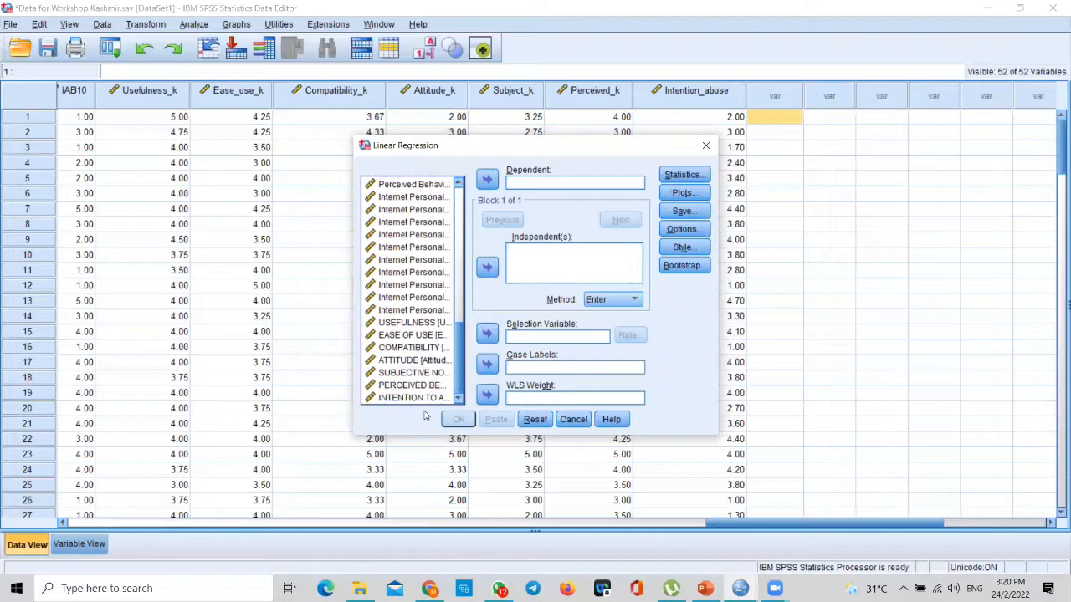
left_click(487, 179)
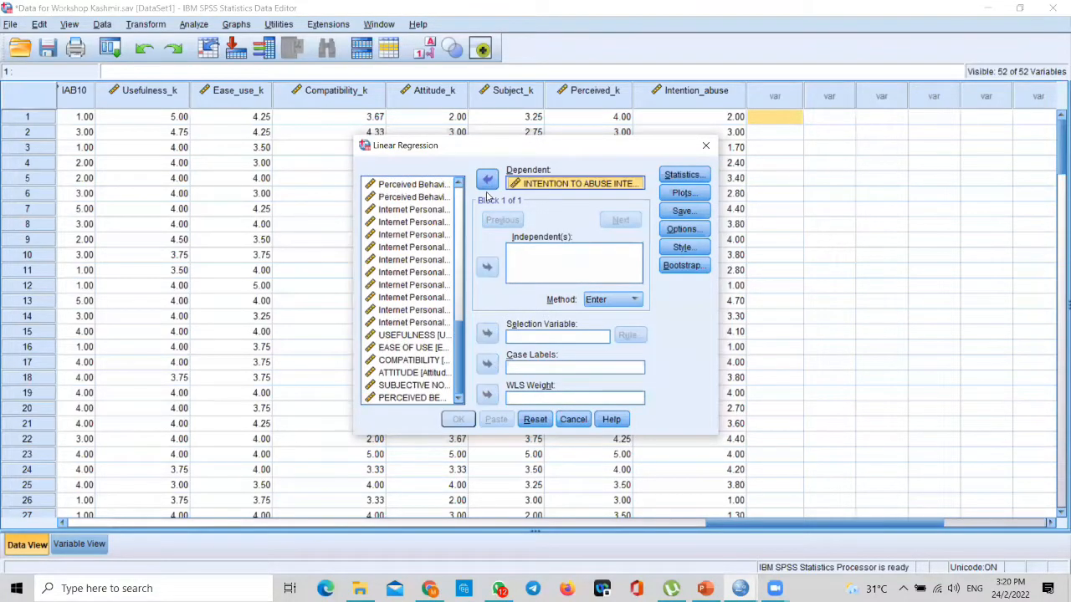
left_click(410, 334)
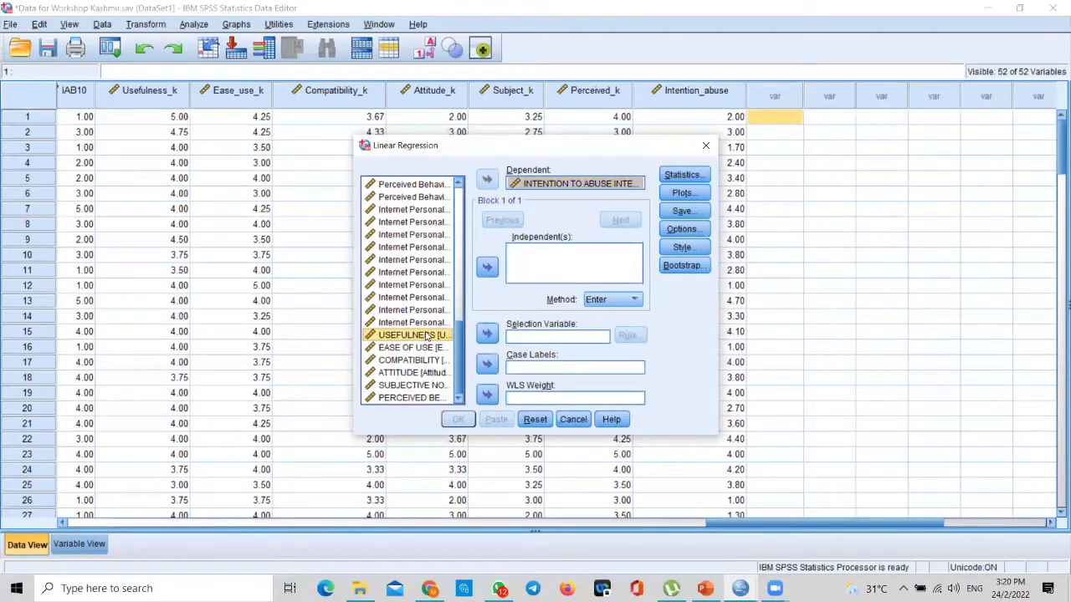
left_click(410, 334)
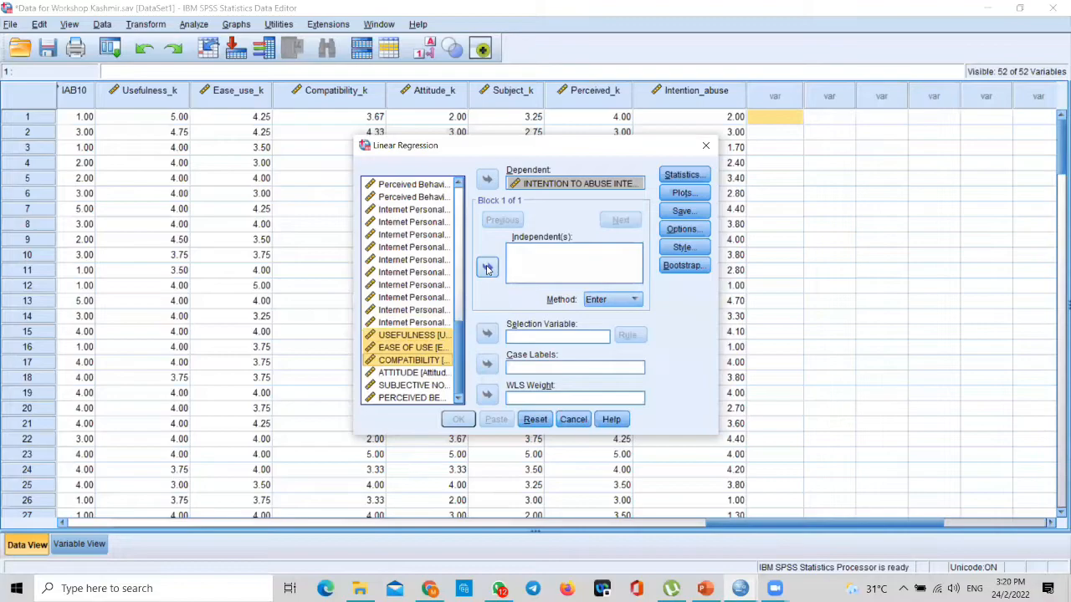
left_click(487, 268)
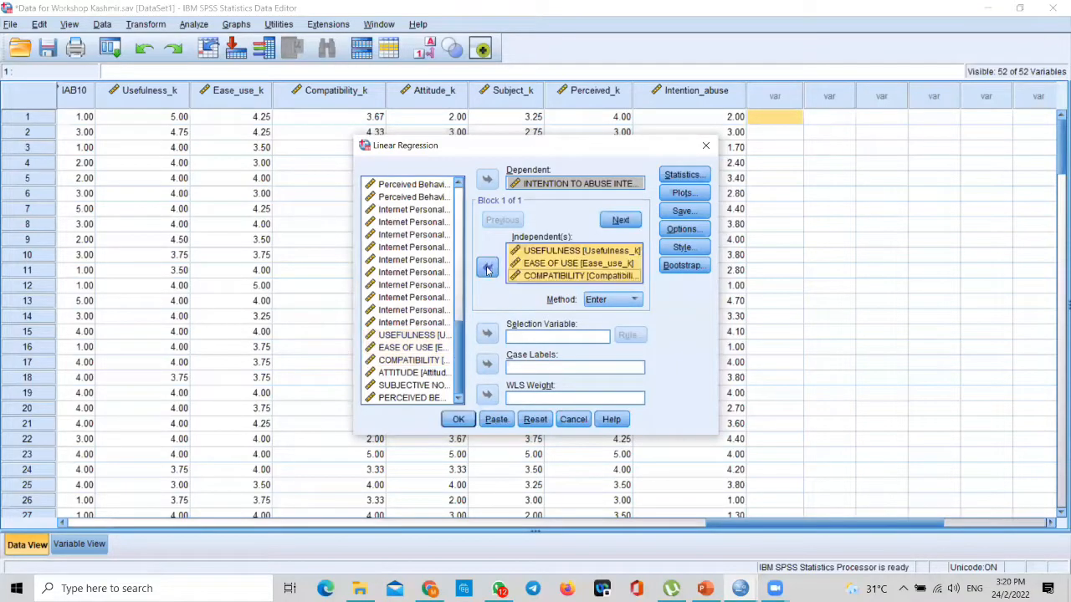
left_click(410, 385)
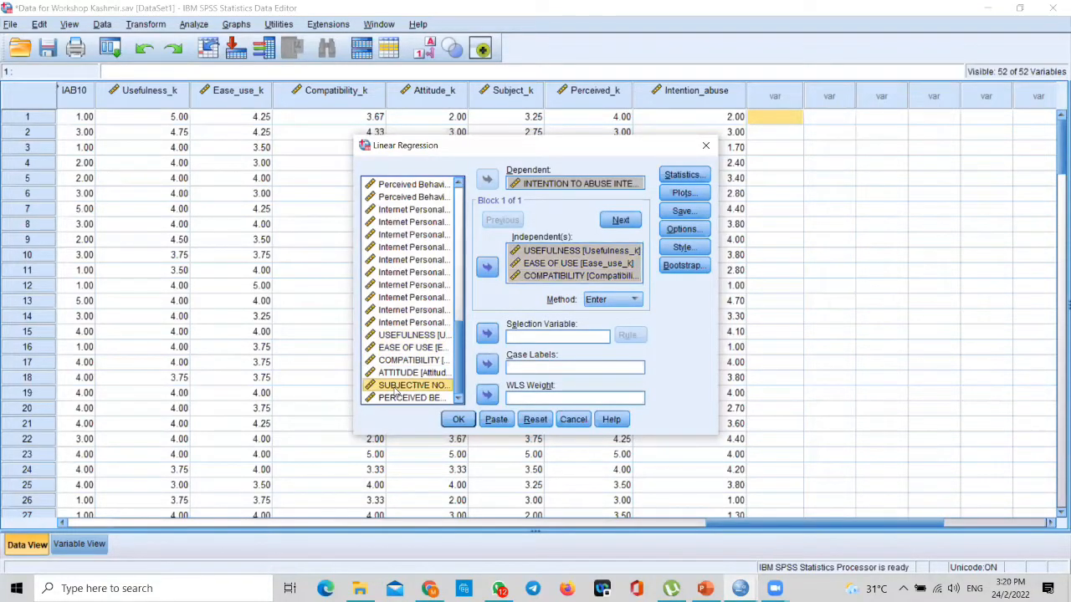
left_click(410, 398)
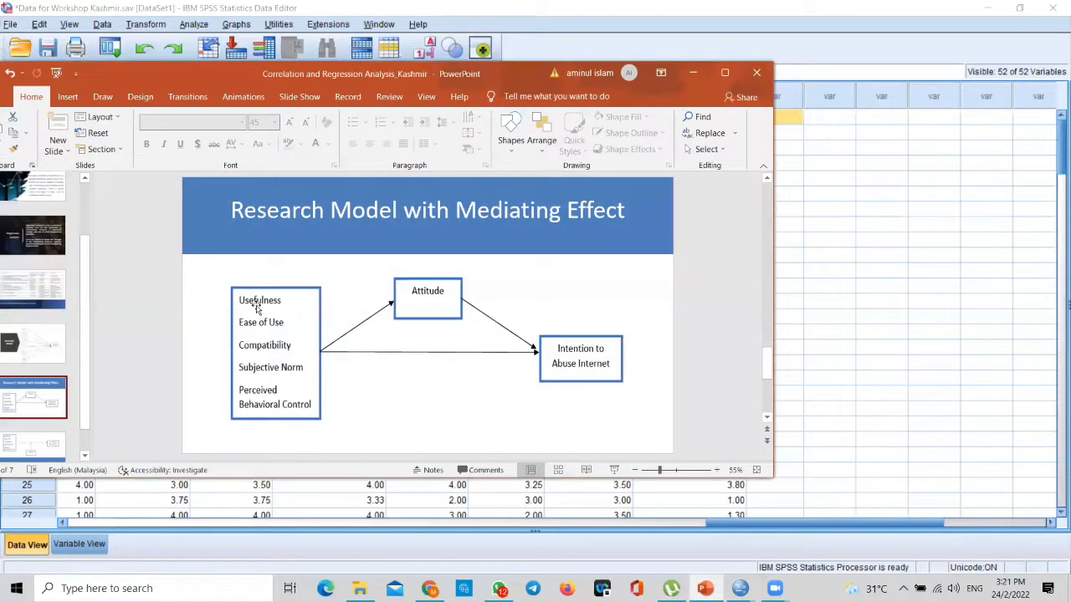
mouse_move(642, 67)
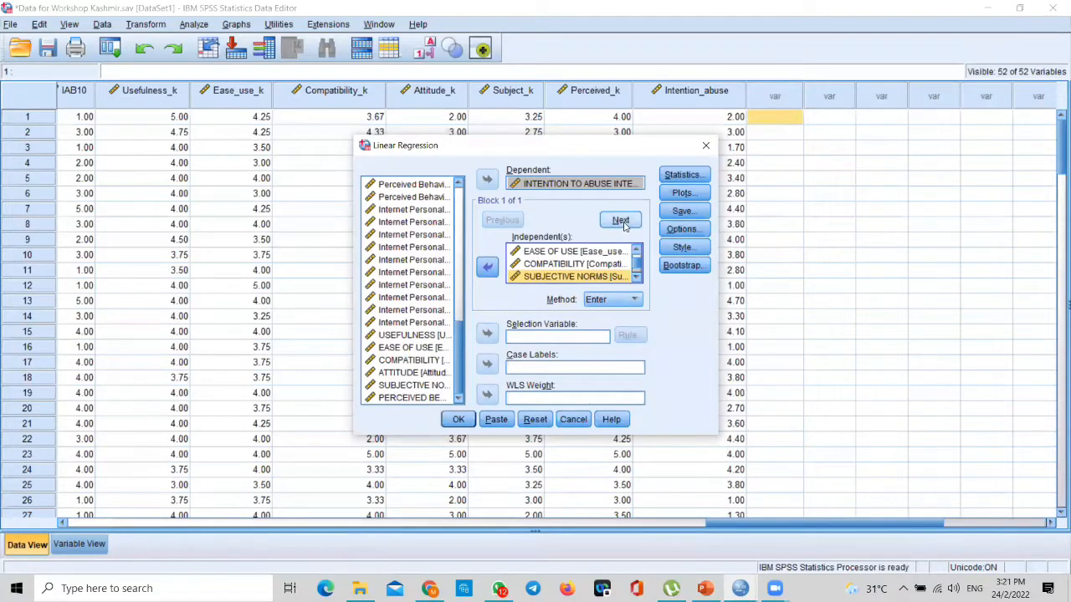
Step: Add attitude as the Block 2 predictor via Next
left_click(619, 221)
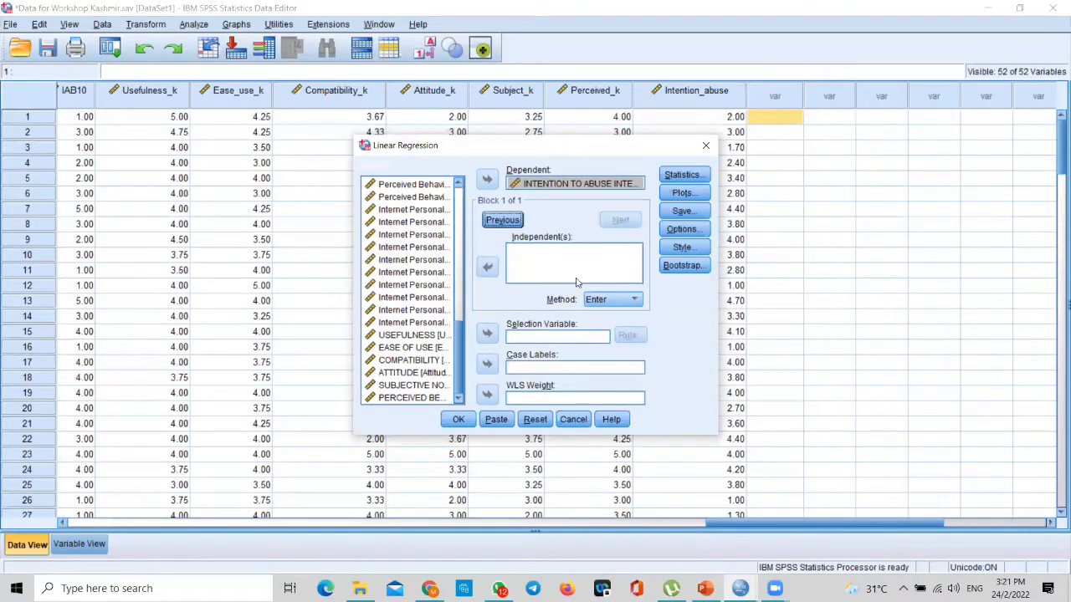
left_click(487, 268)
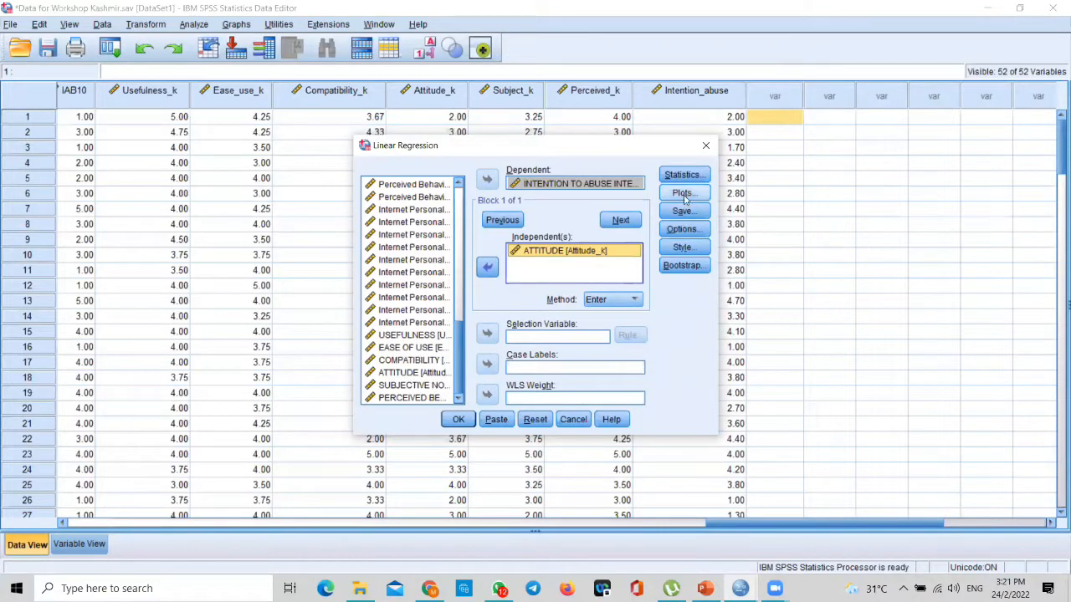
left_click(683, 174)
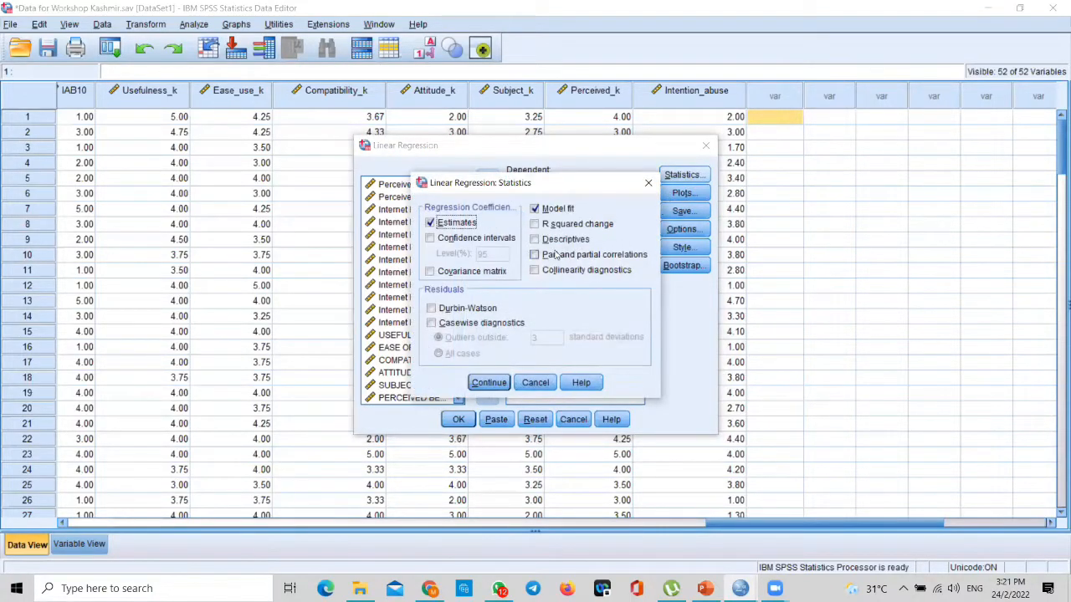
Step: Request descriptives, collinearity diagnostics, R squared change, Durbin-Watson and casewise diagnostics, then Continue
left_click(535, 269)
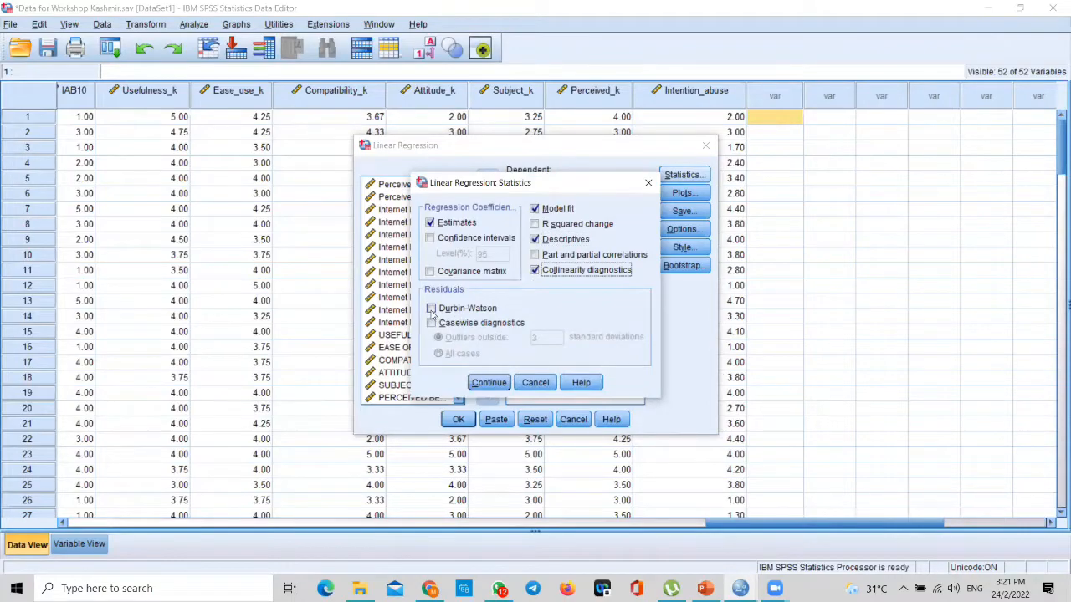
left_click(432, 323)
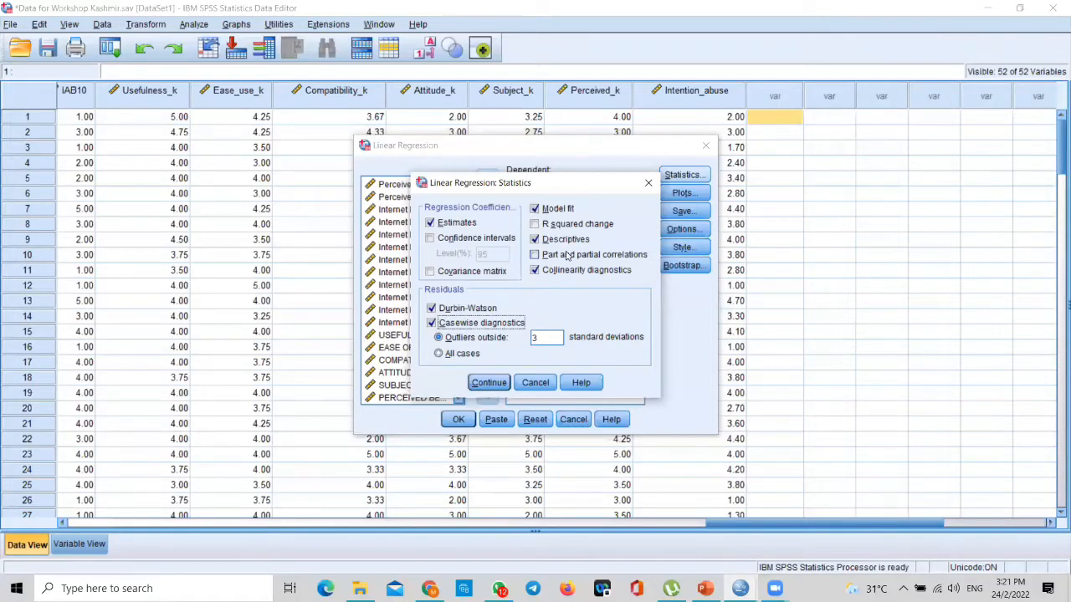
left_click(535, 224)
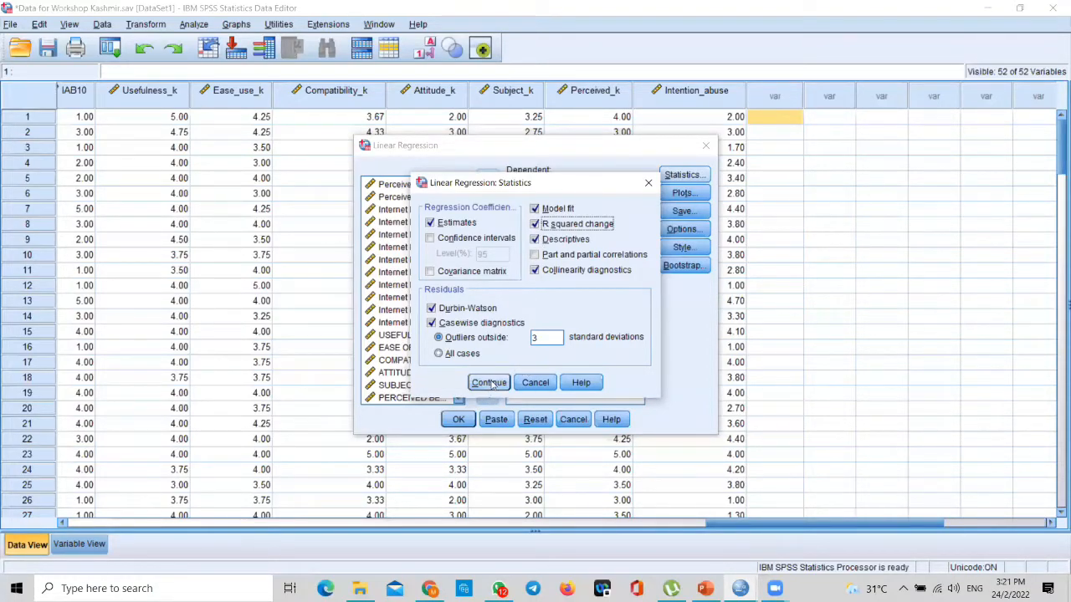
left_click(489, 382)
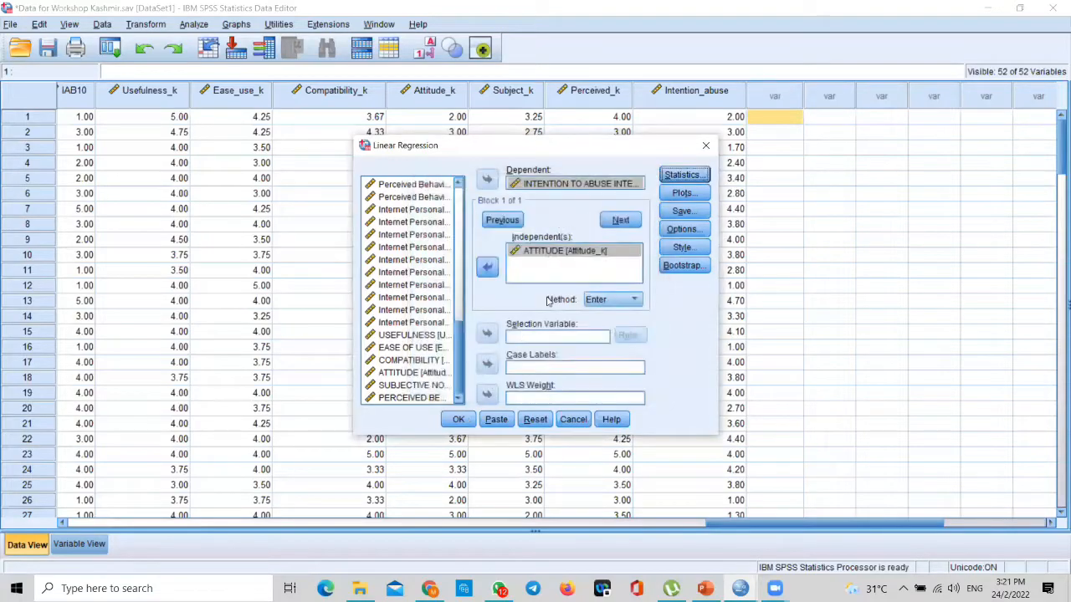
Step: Keep histogram and normal probability plot (DEPENDNT vs *ZPRED) and run the hierarchical regression
left_click(682, 193)
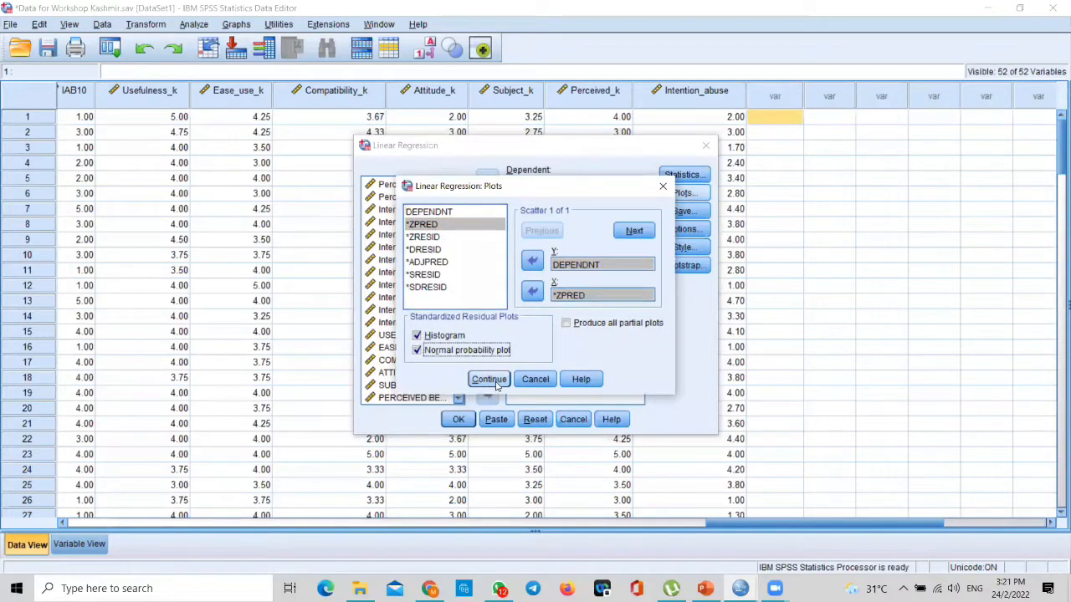
left_click(488, 378)
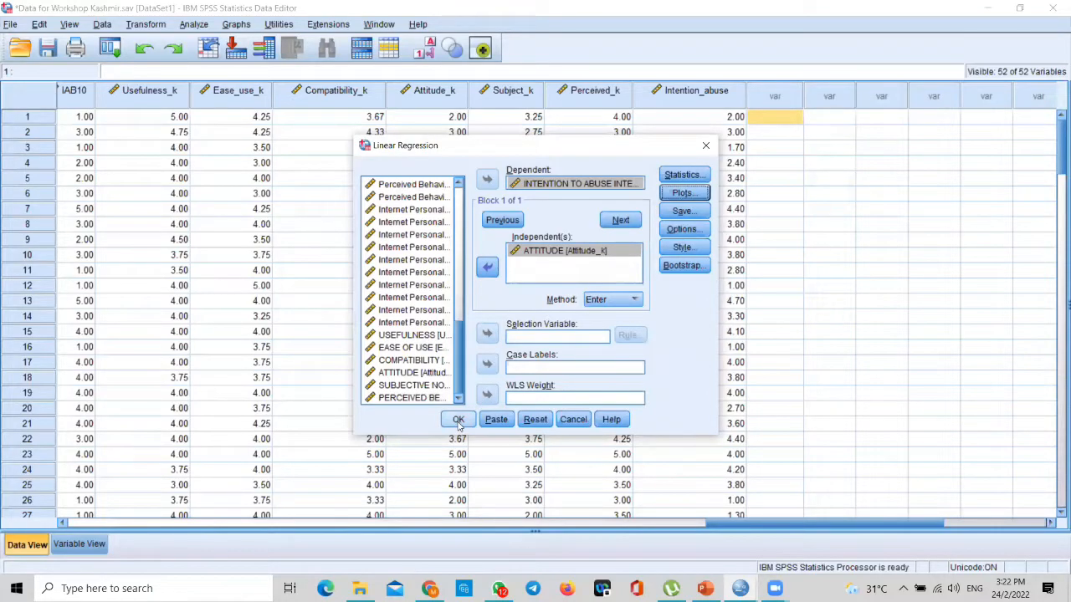
left_click(459, 418)
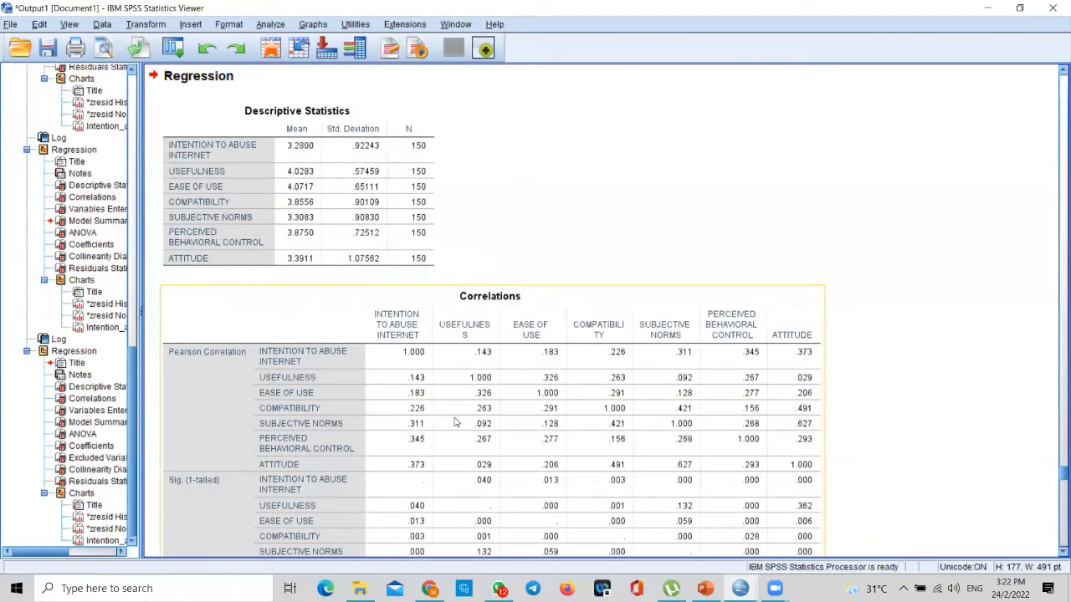
mouse_move(455, 418)
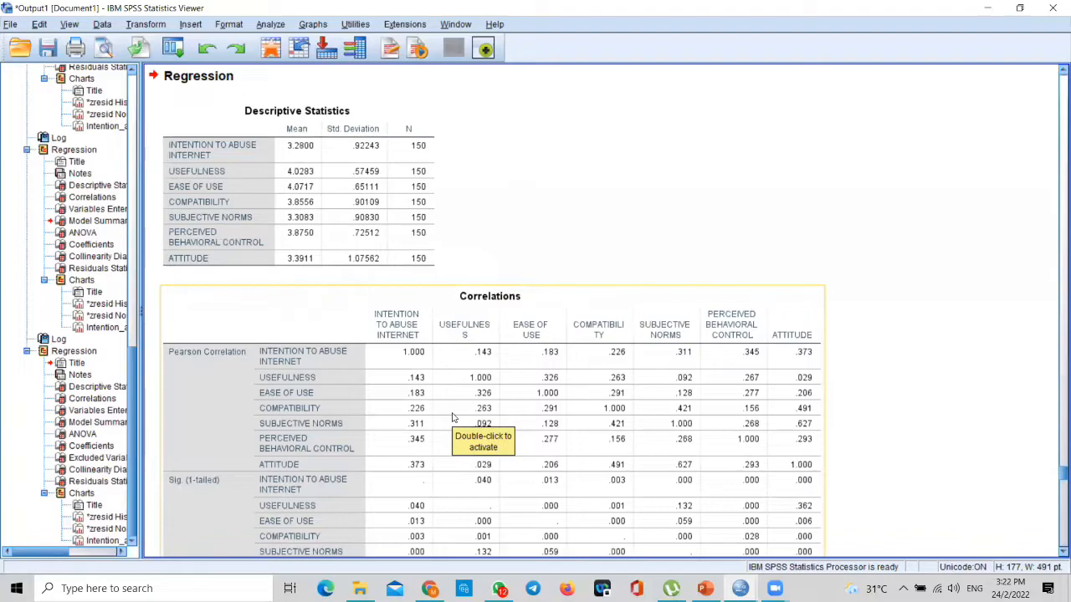
Step: Scroll past correlations to the Variables Entered/Removed table showing attitude in model 2
scroll("down", 3)
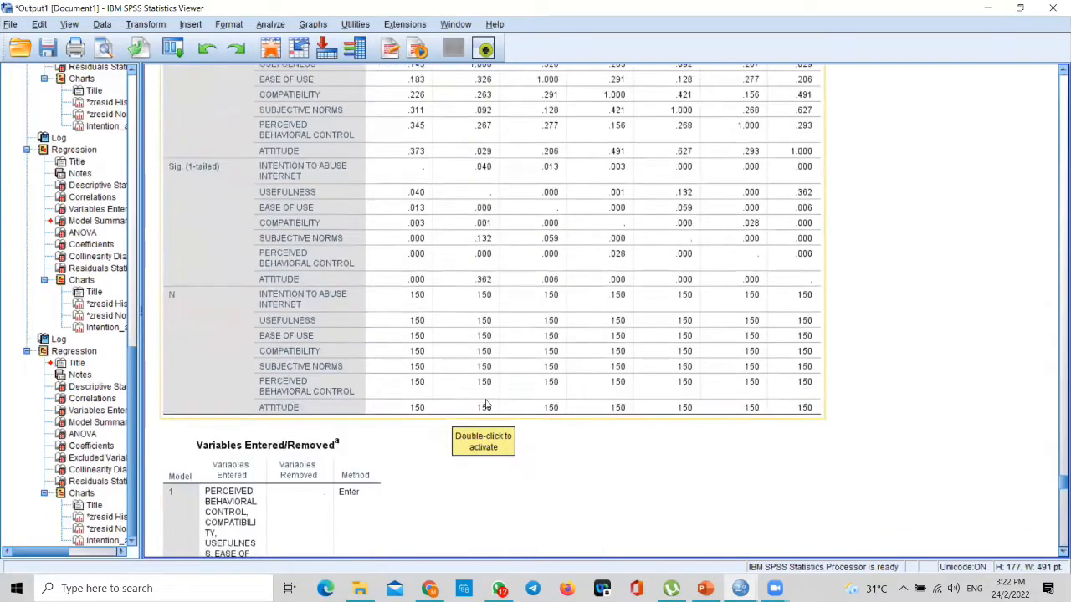
scroll("down", 3)
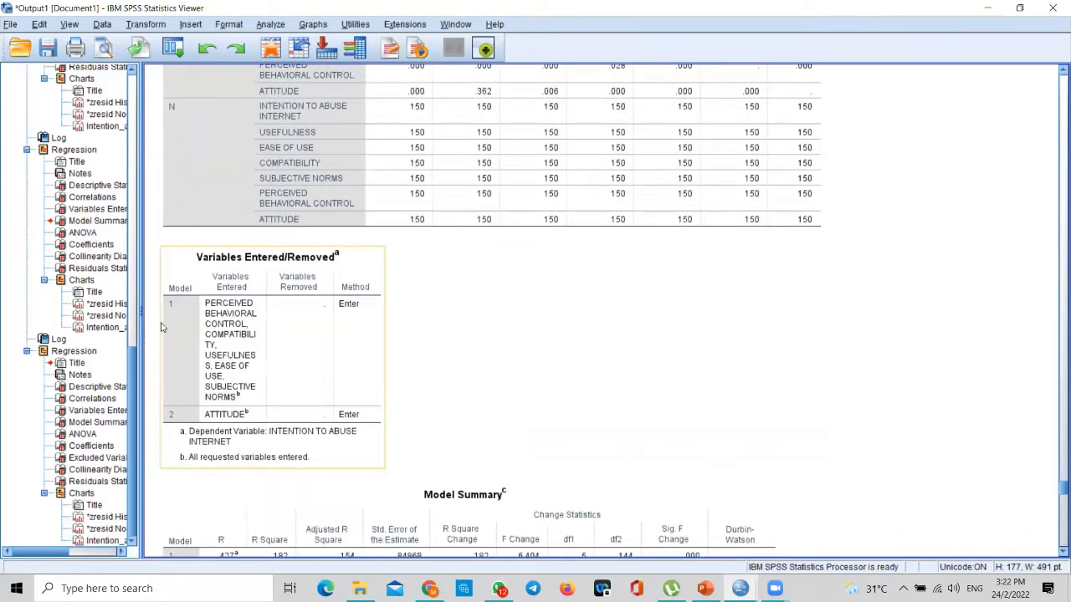
mouse_move(175, 422)
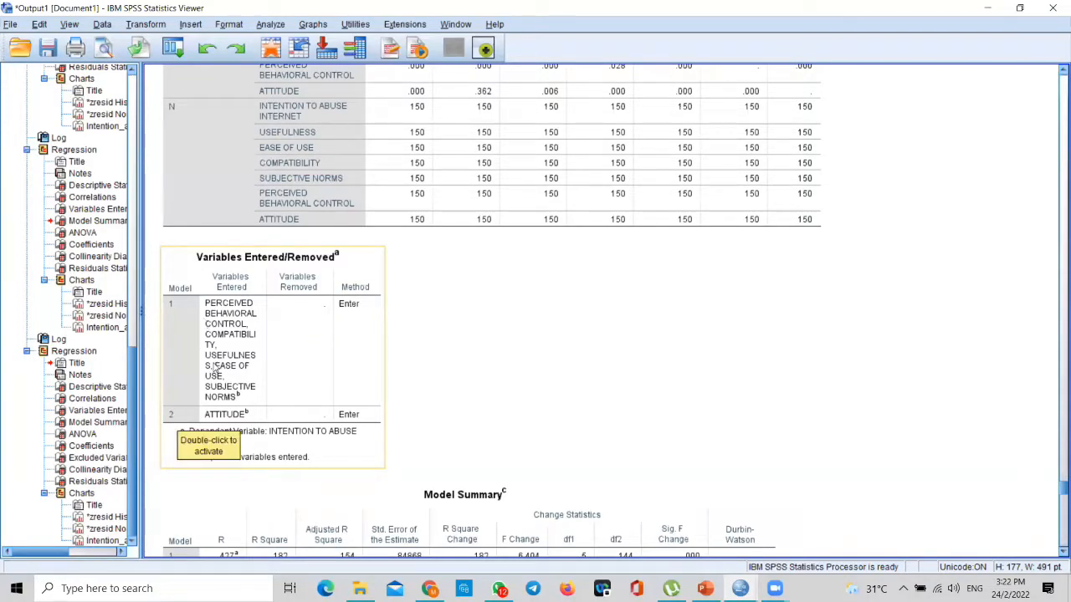
mouse_move(214, 365)
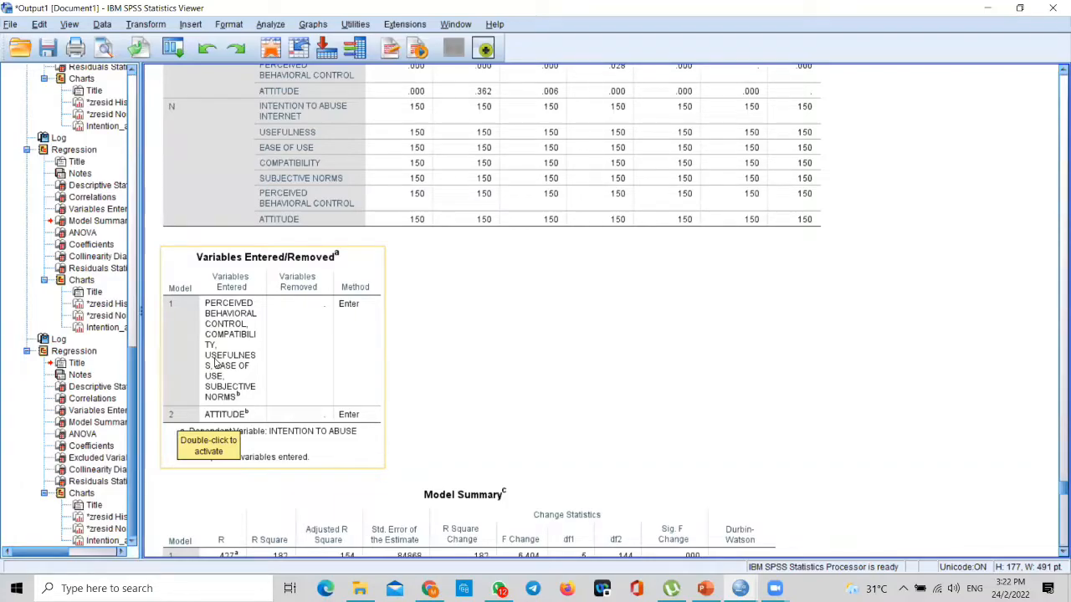
Step: Review Model Summary (R² .182 to .211, change sig. .024), ANOVA and Coefficients tables
scroll("down", 3)
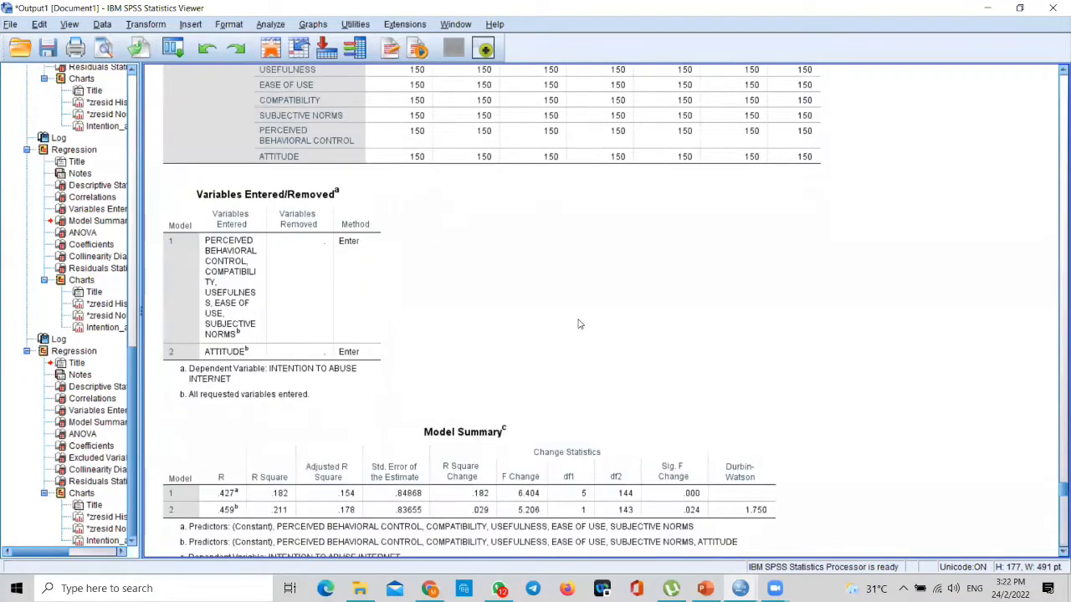
scroll("down", 3)
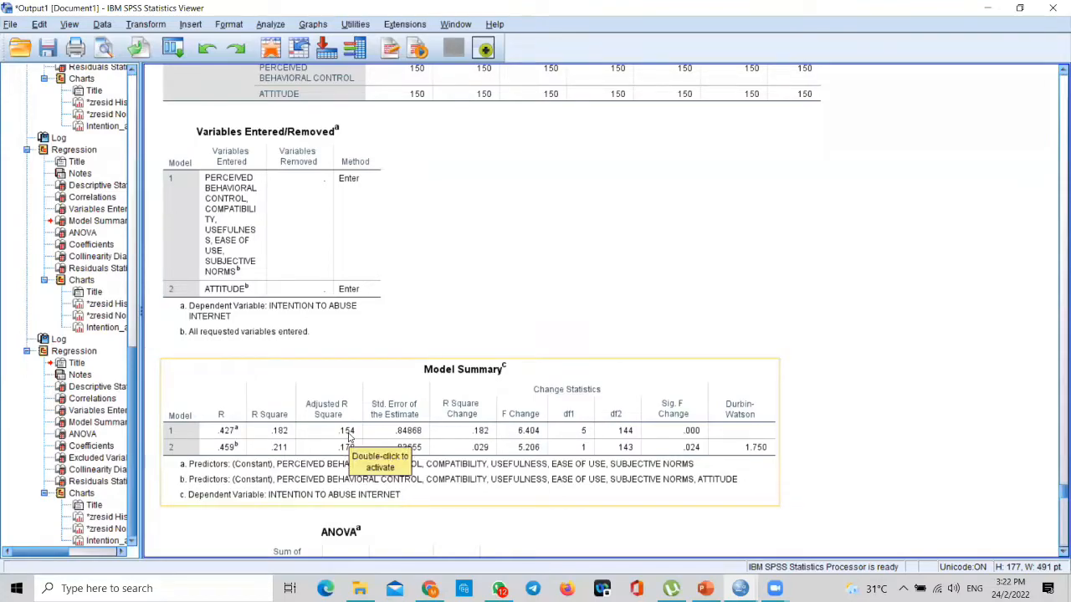
mouse_move(305, 455)
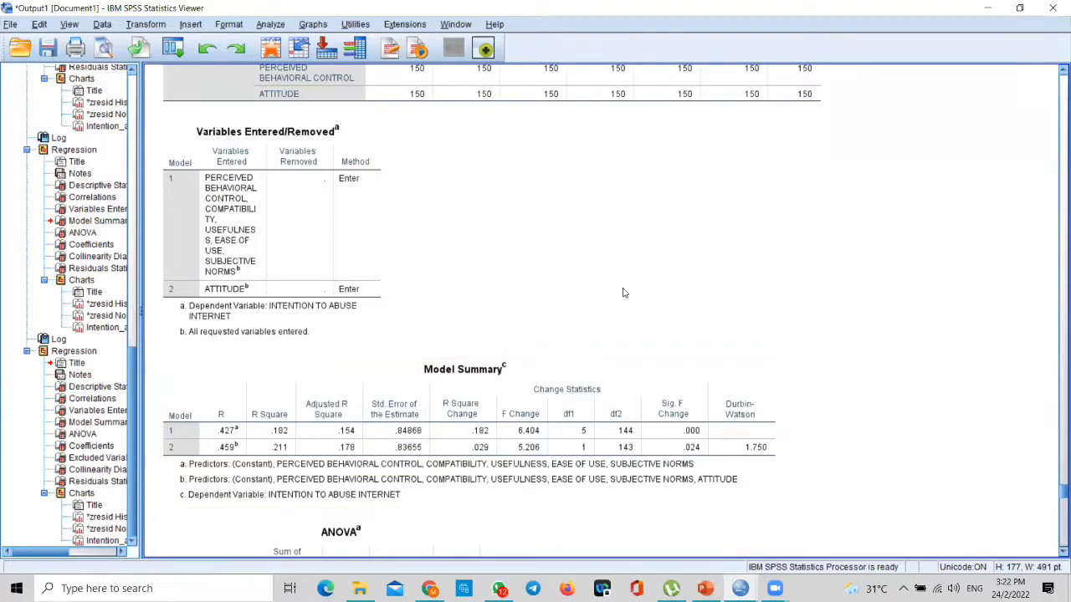
mouse_move(558, 317)
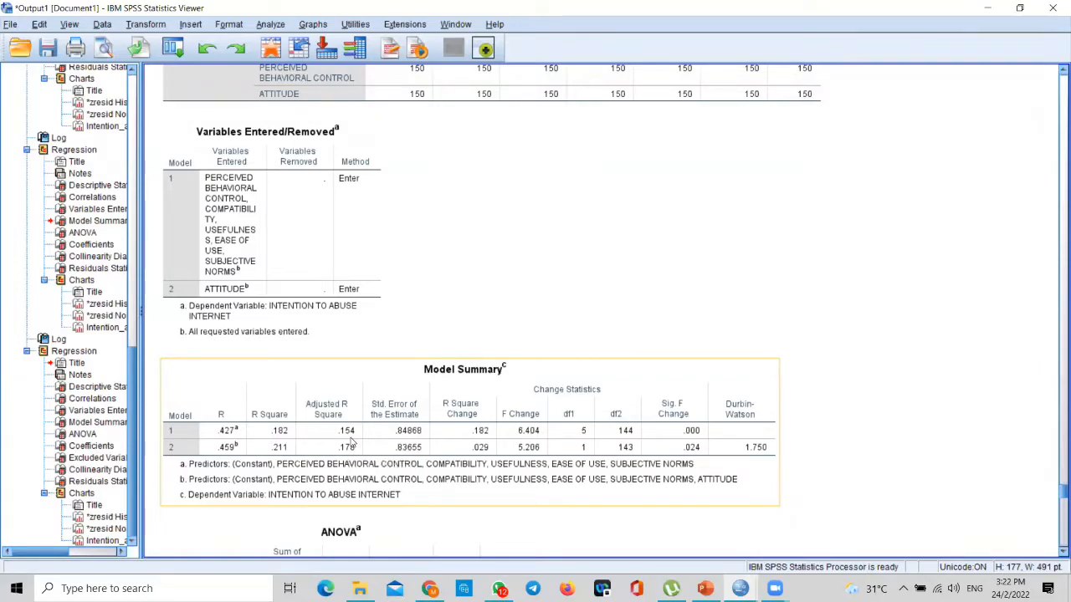
scroll("down", 3)
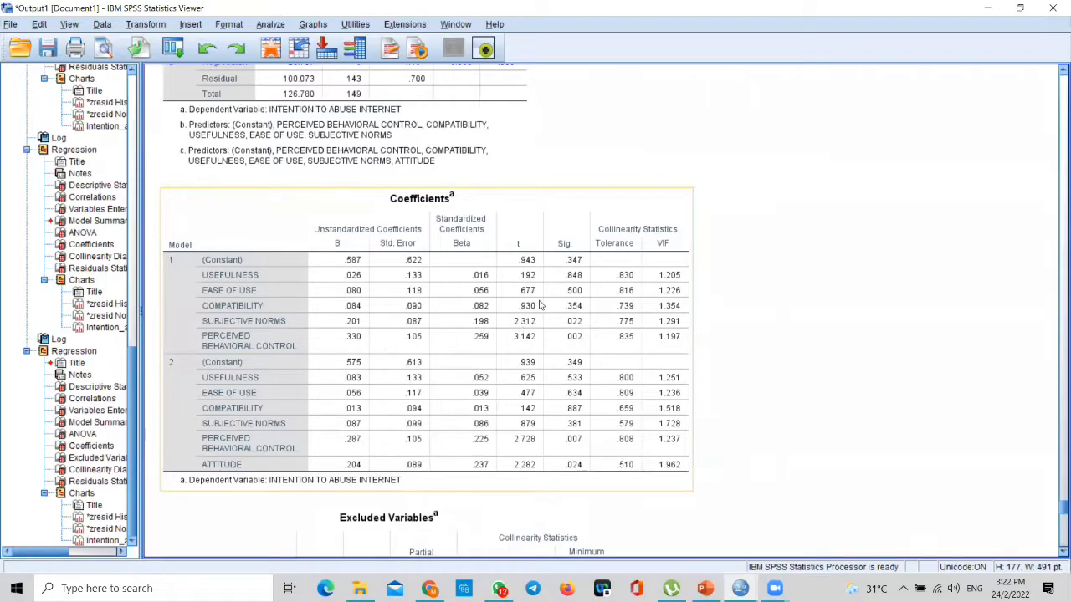
mouse_move(529, 362)
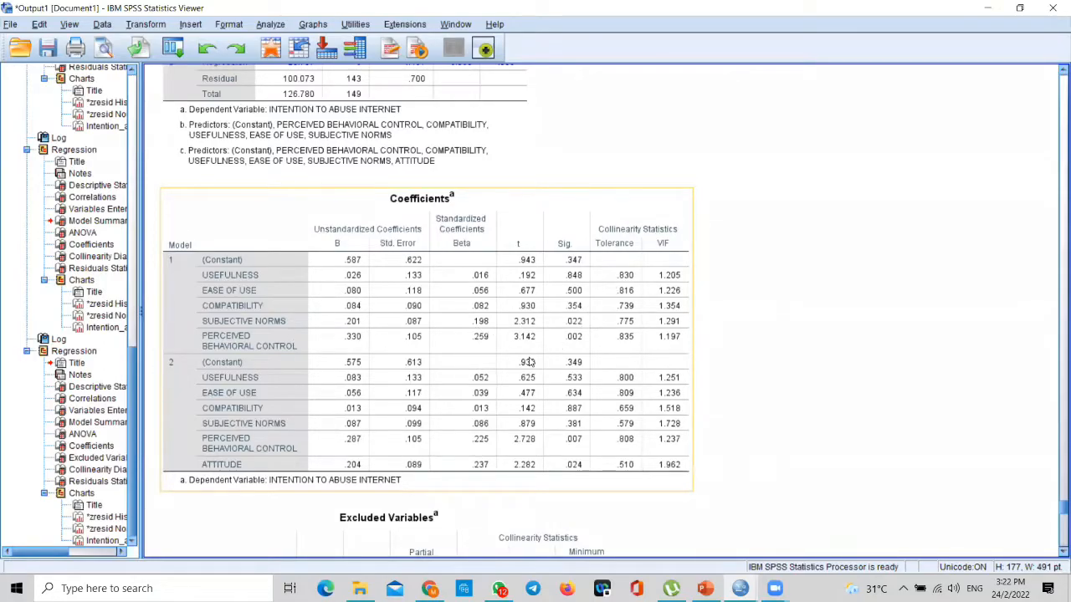
mouse_move(525, 362)
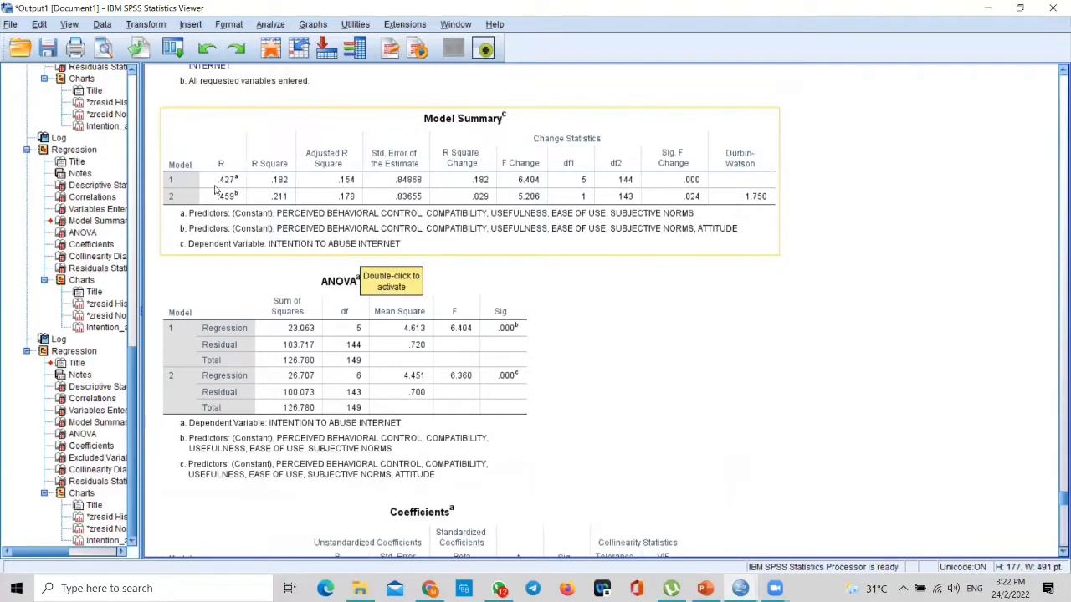
mouse_move(348, 204)
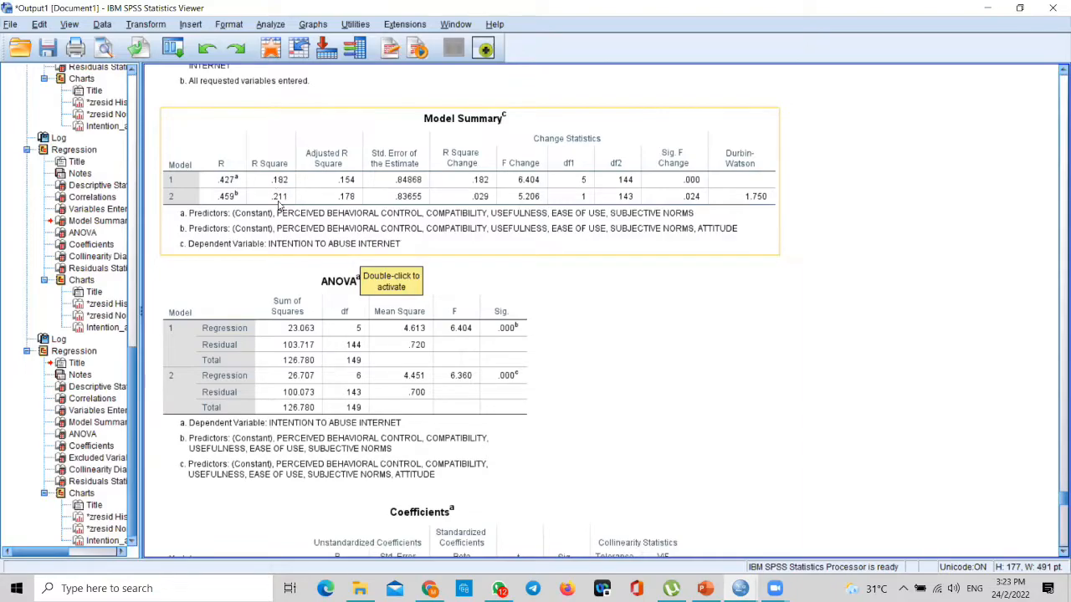
mouse_move(283, 182)
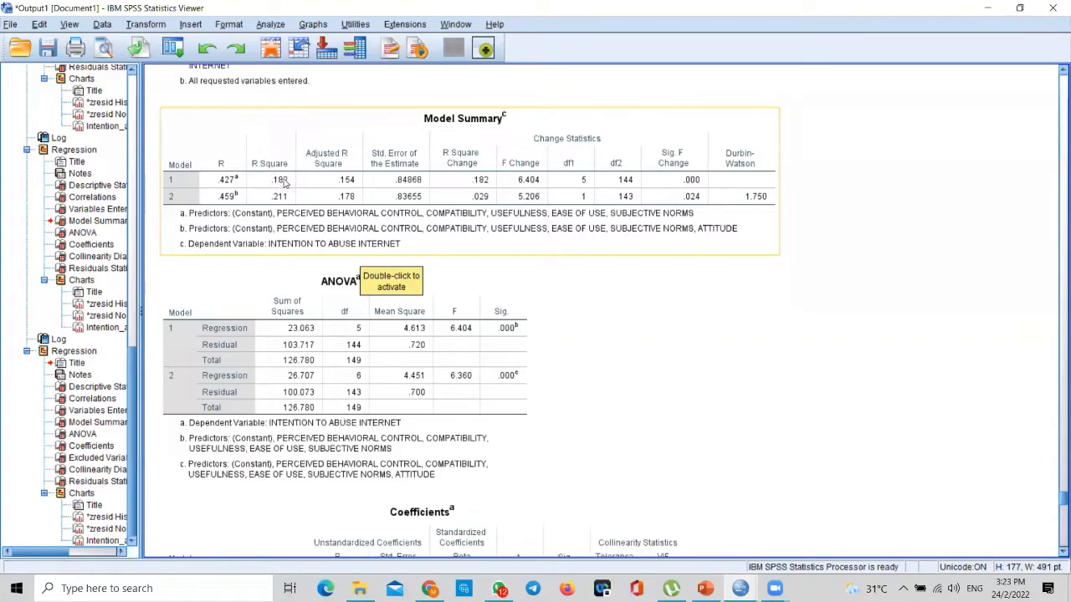
mouse_move(265, 197)
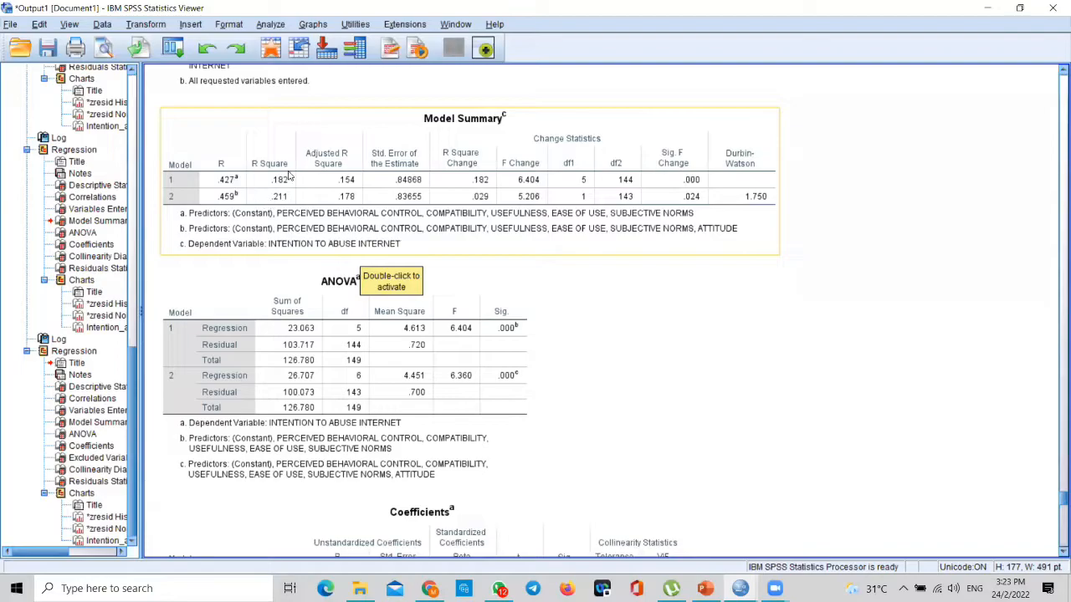
mouse_move(271, 199)
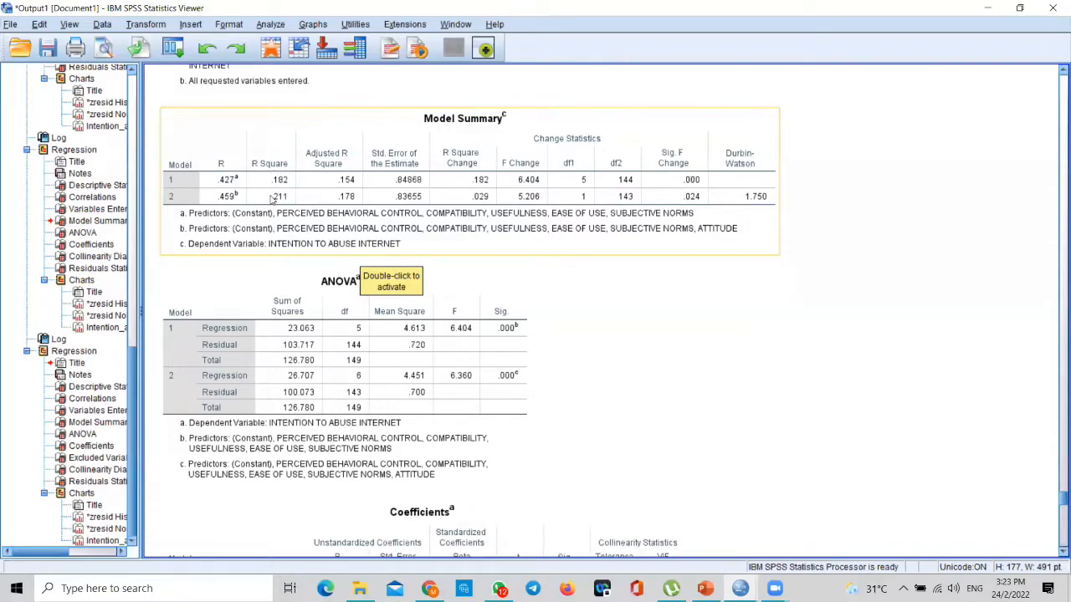
mouse_move(293, 186)
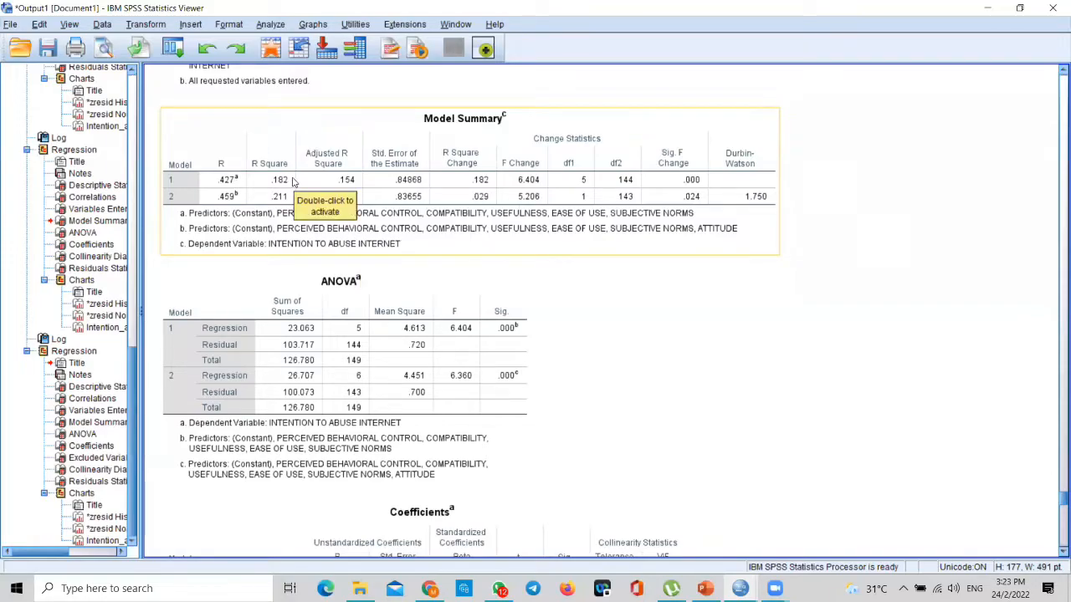
scroll("down", 3)
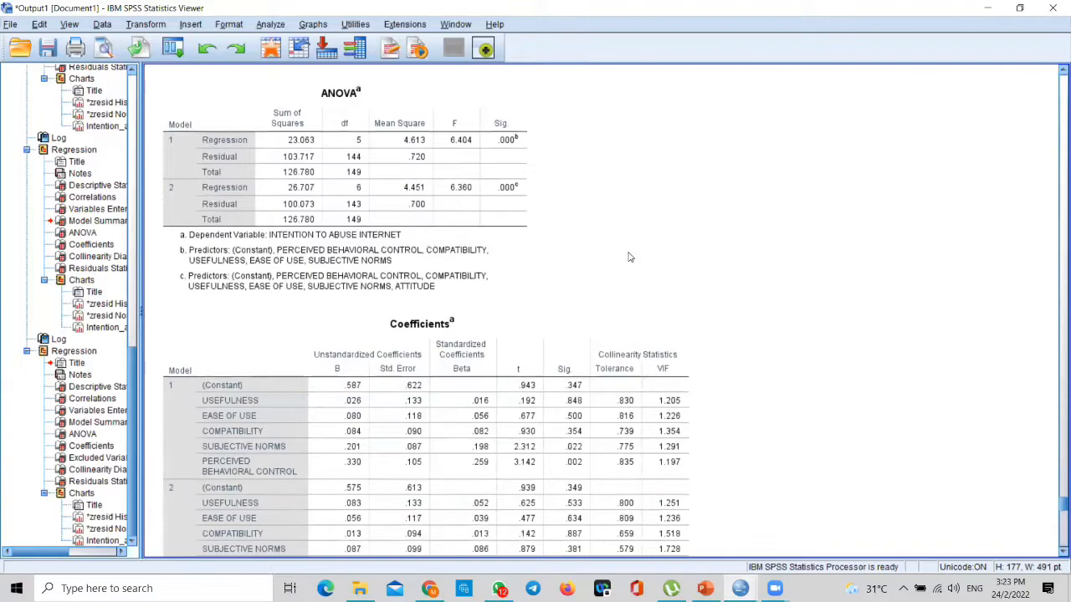
scroll("down", 3)
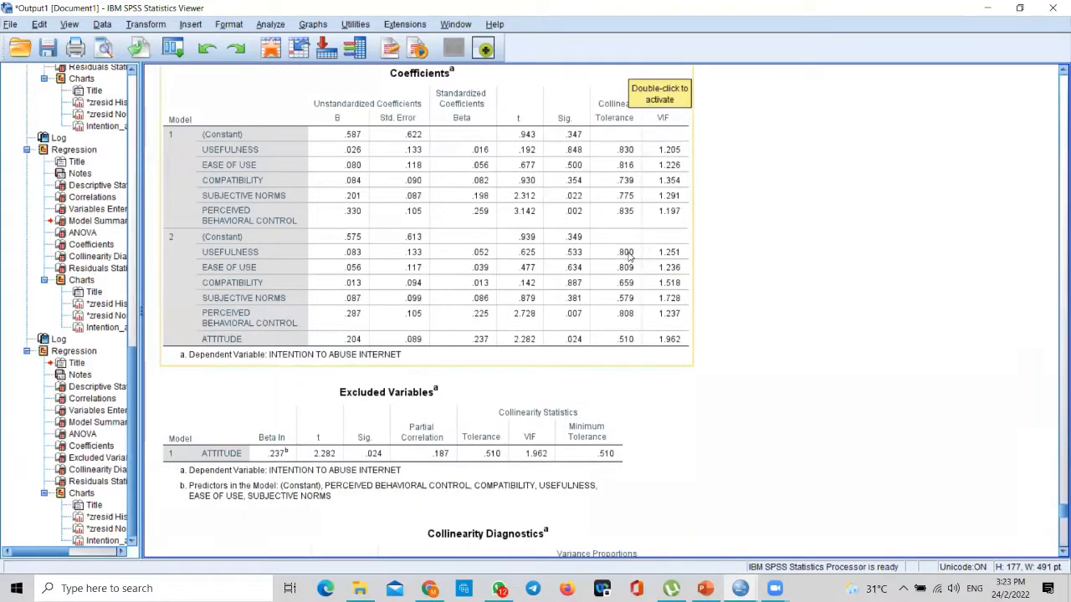
scroll("down", 3)
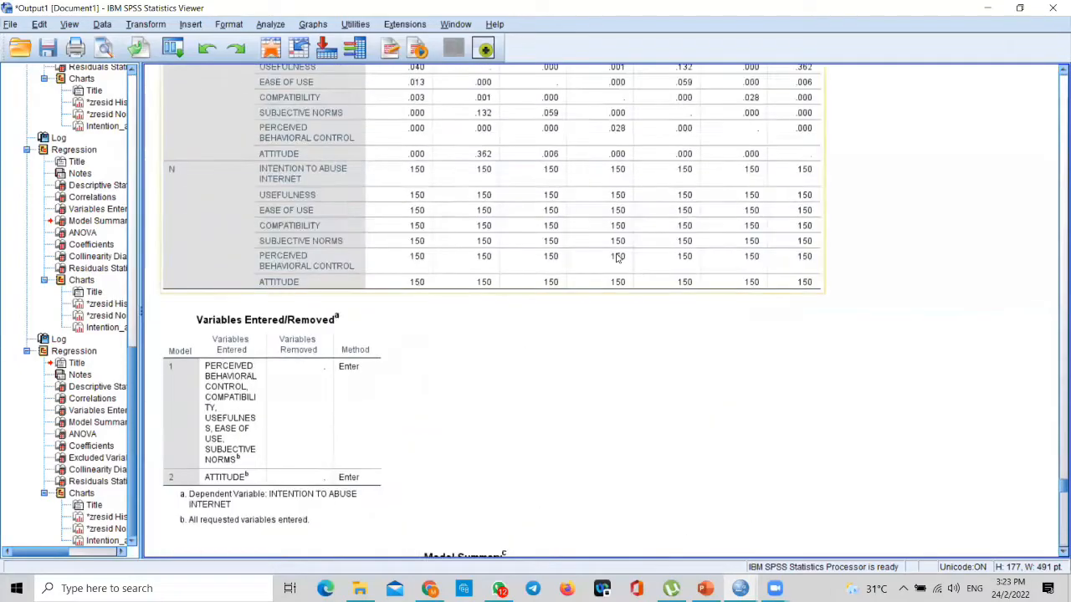
scroll("down", 3)
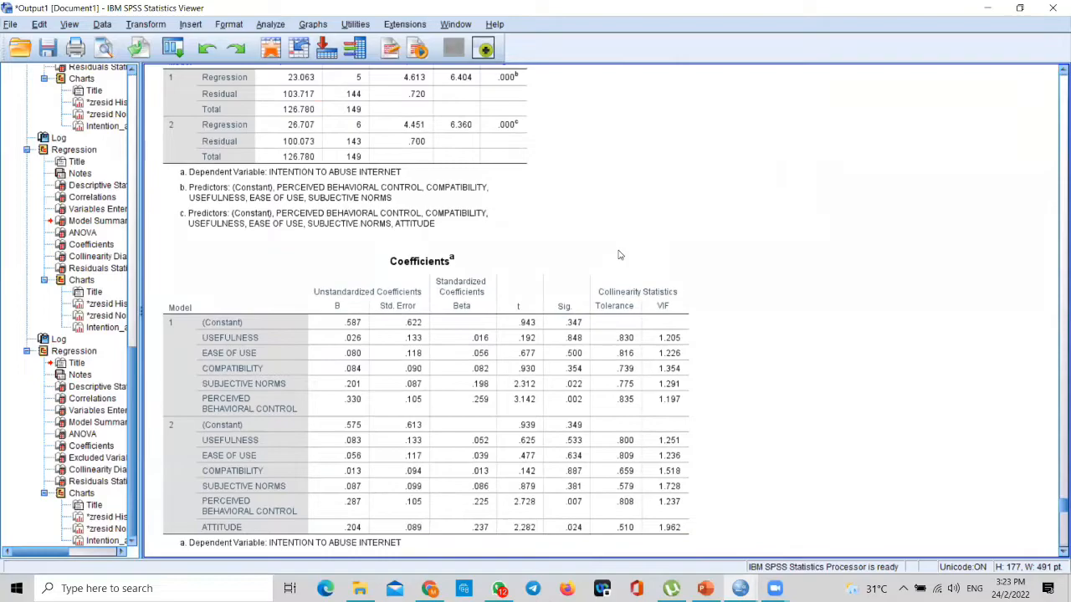
scroll("down", 3)
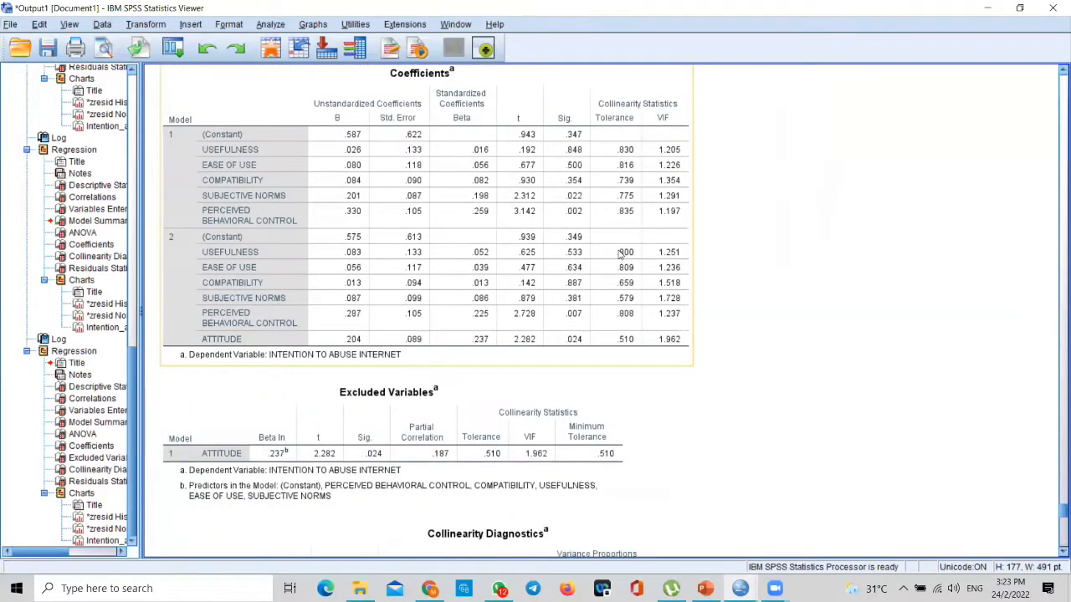
scroll("down", 3)
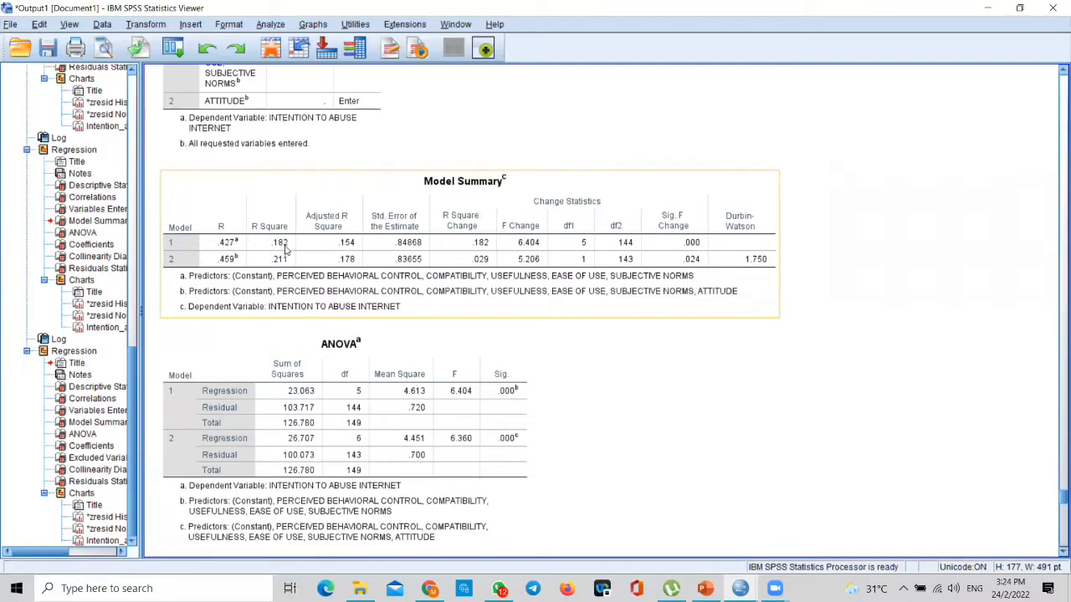
mouse_move(285, 251)
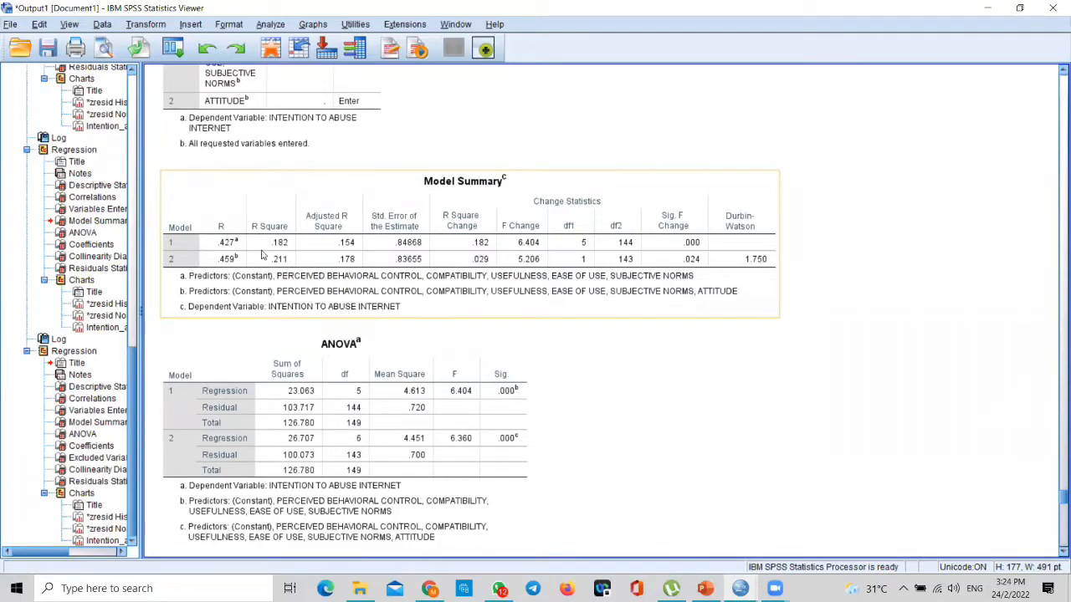
mouse_move(290, 267)
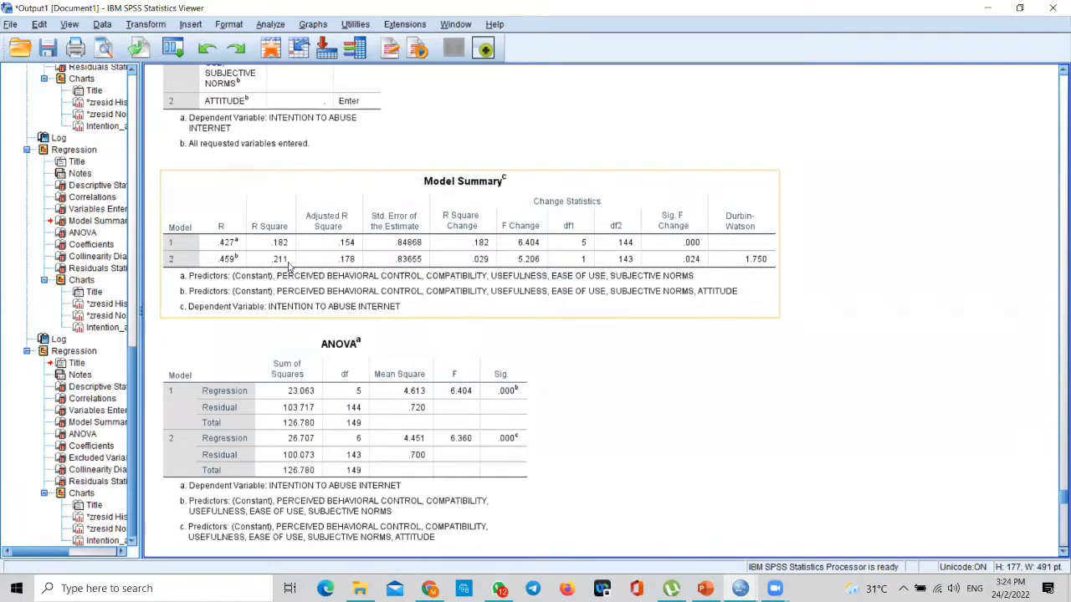
mouse_move(291, 267)
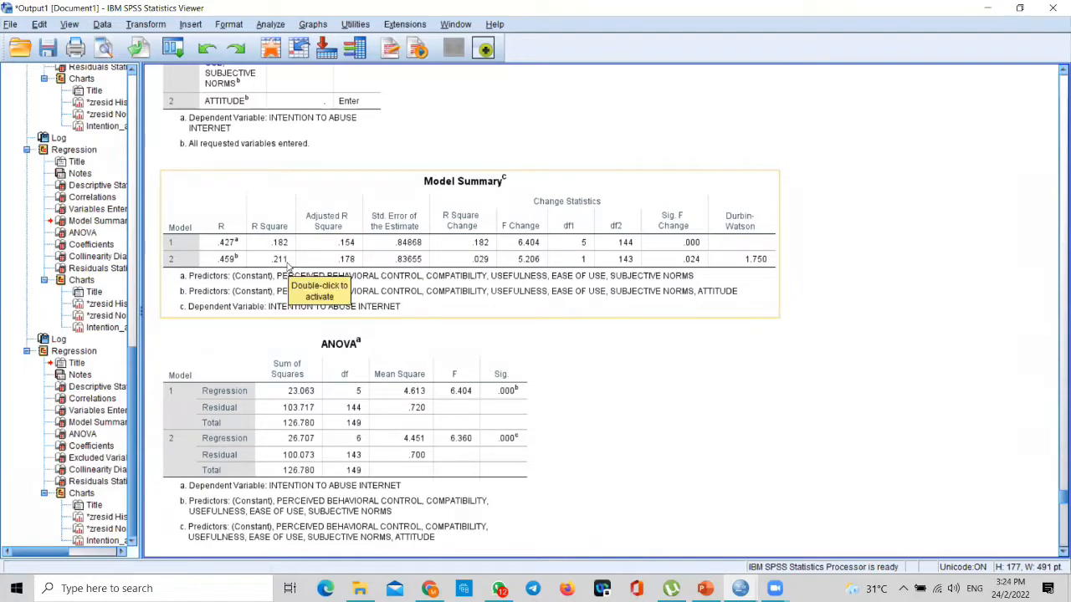
mouse_move(472, 259)
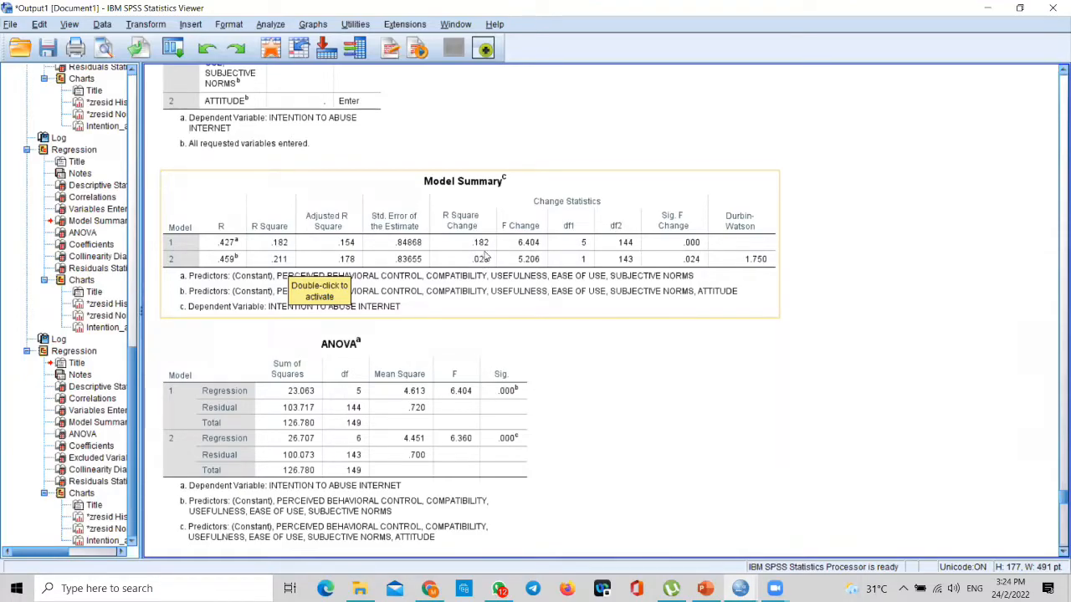
scroll("down", 3)
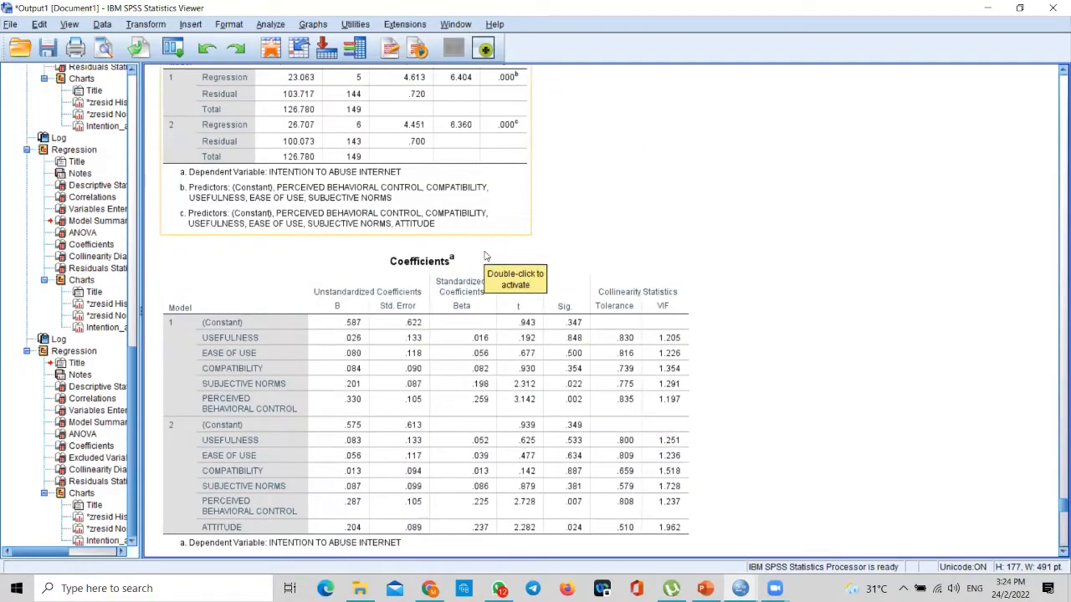
Step: Bring the Coefficients table into view showing ATTITUDE with B .204 and Sig. .024
scroll("down", 3)
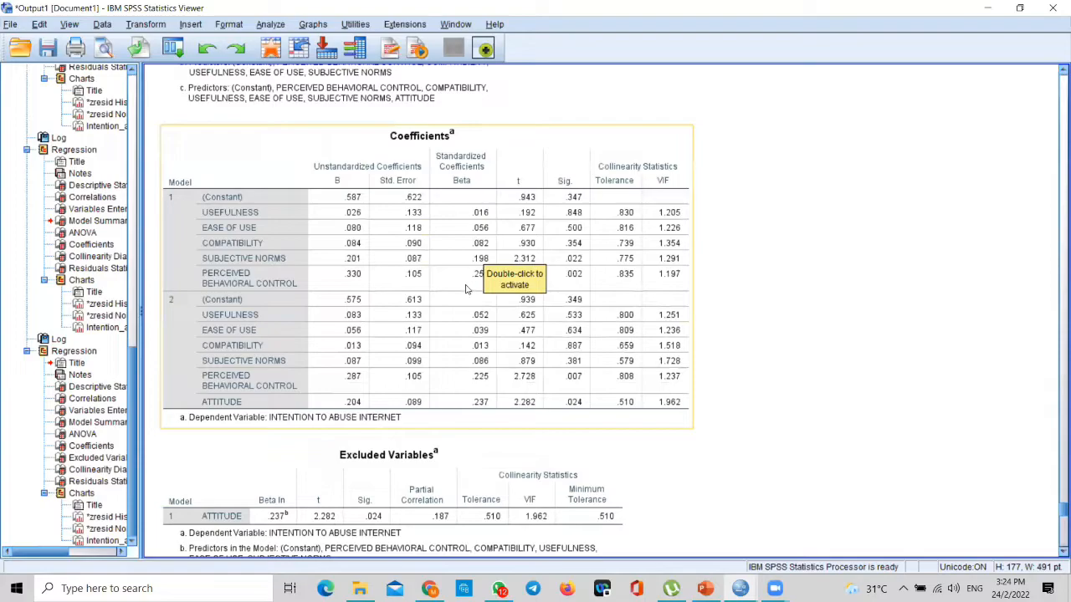
mouse_move(575, 410)
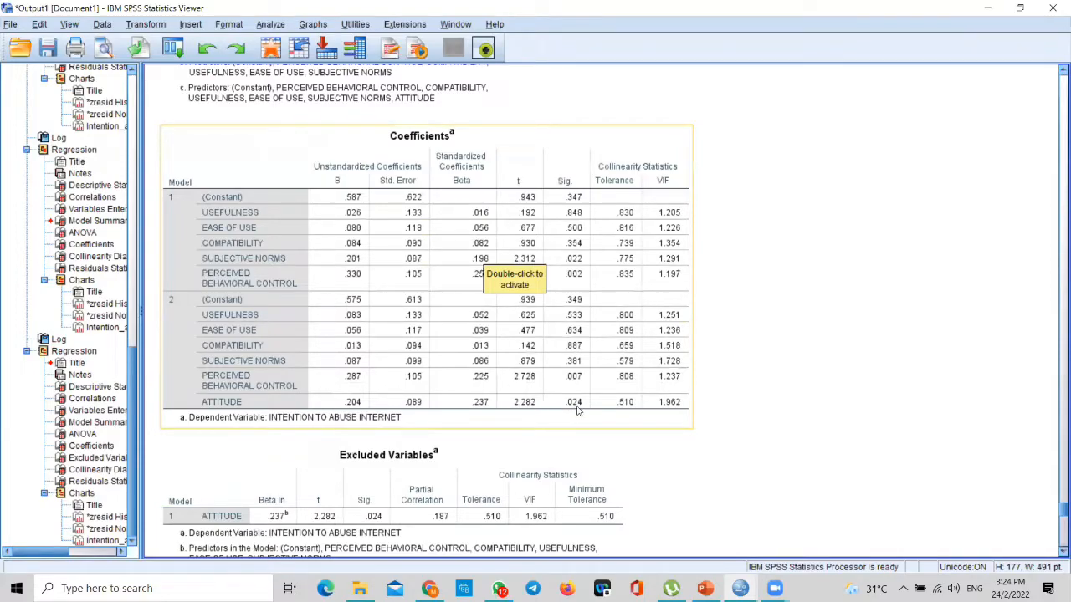
mouse_move(585, 410)
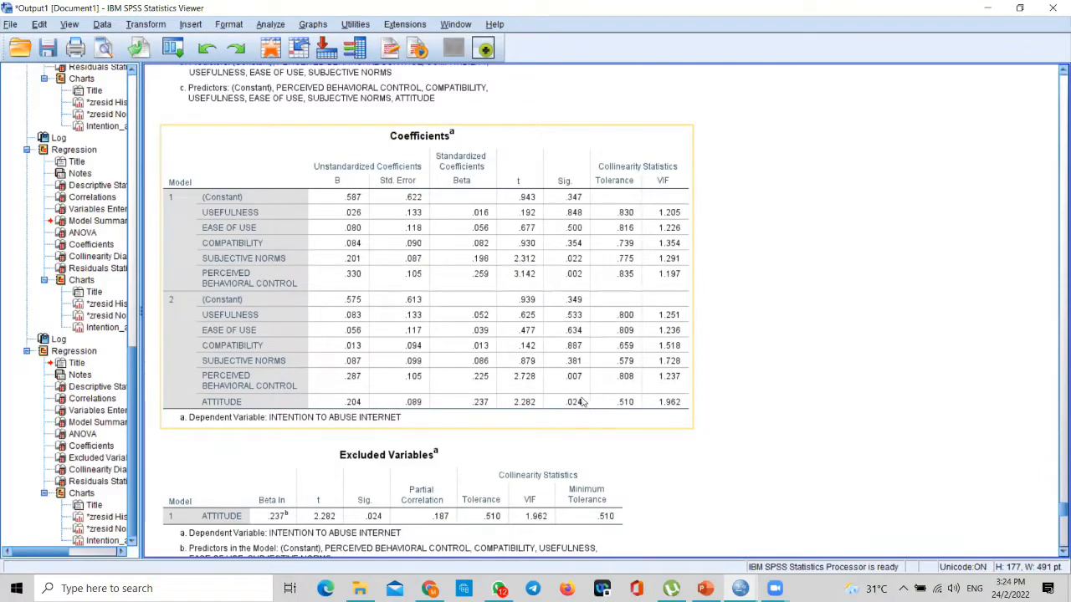
mouse_move(562, 407)
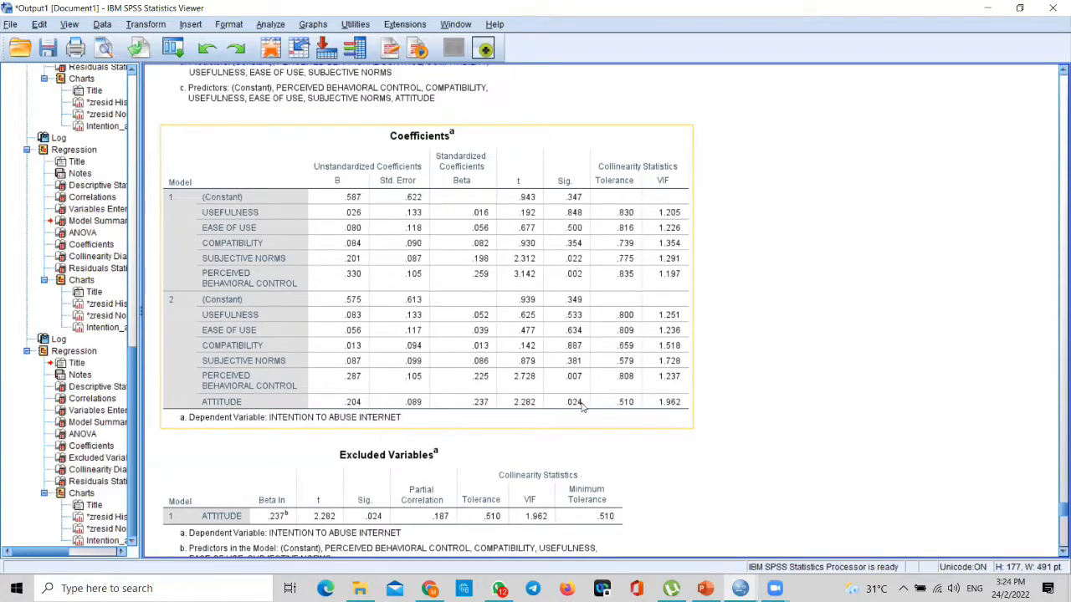
mouse_move(578, 401)
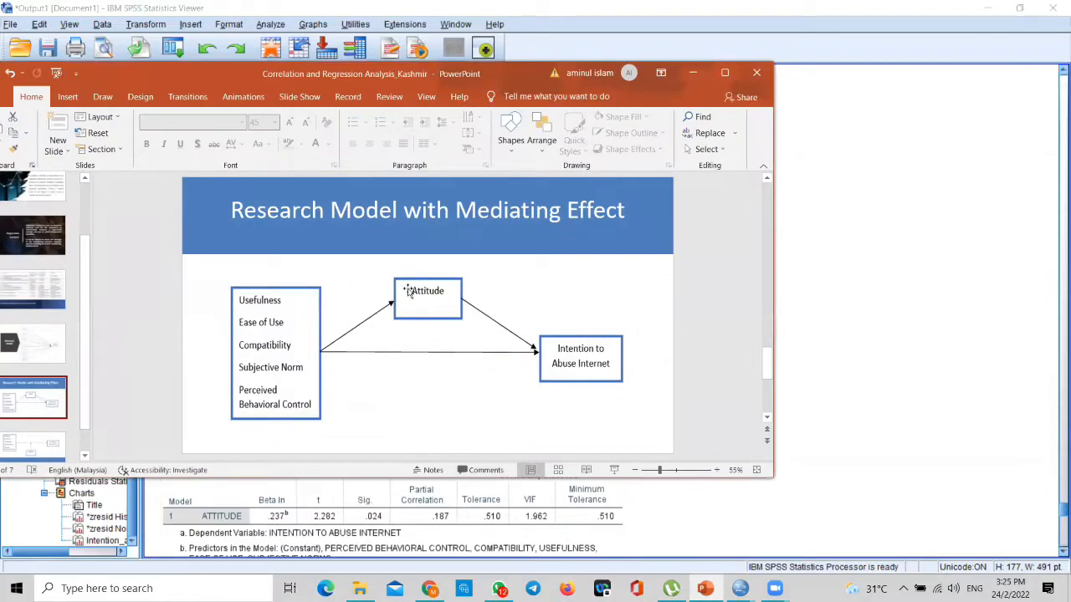
left_click(408, 291)
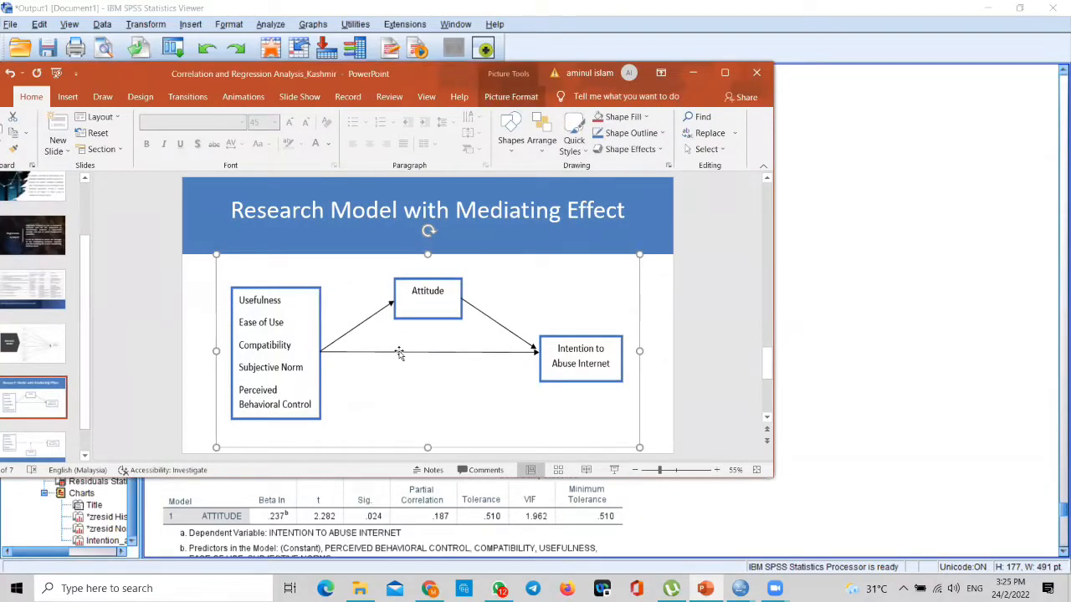
mouse_move(439, 360)
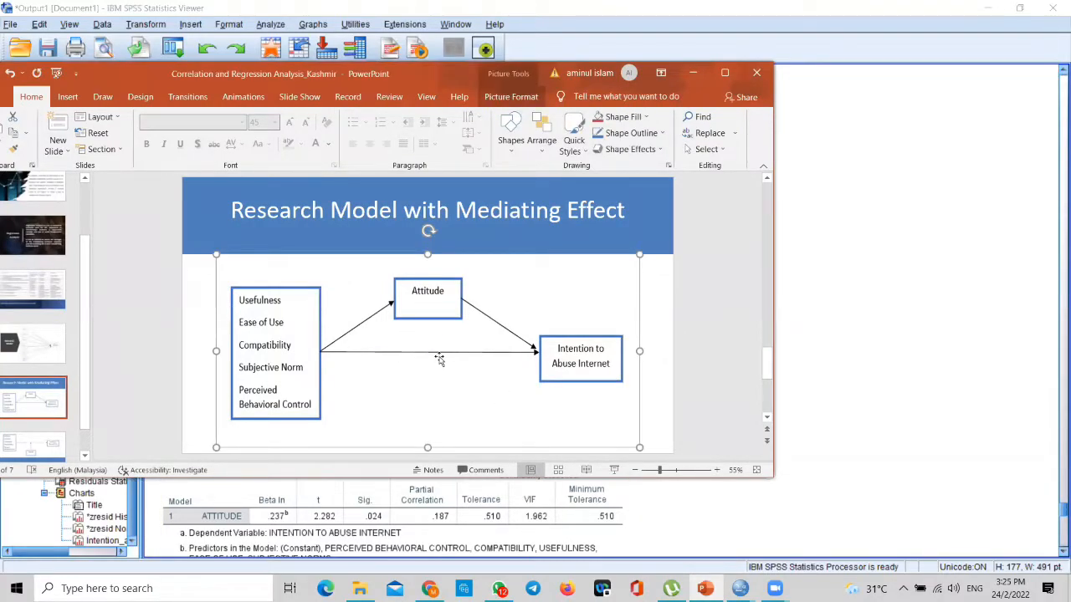
mouse_move(383, 316)
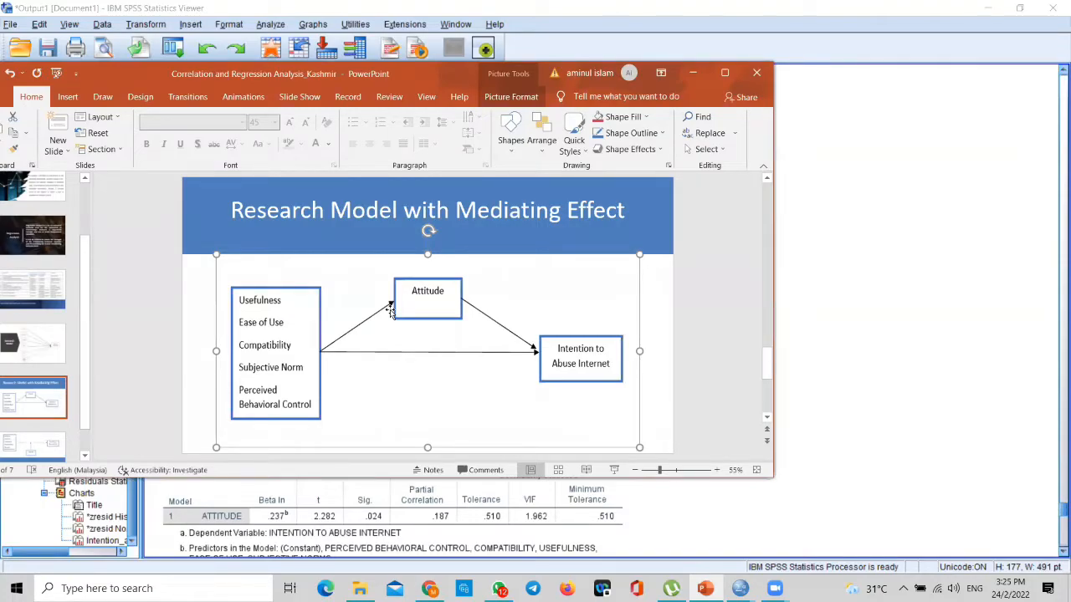
mouse_move(385, 313)
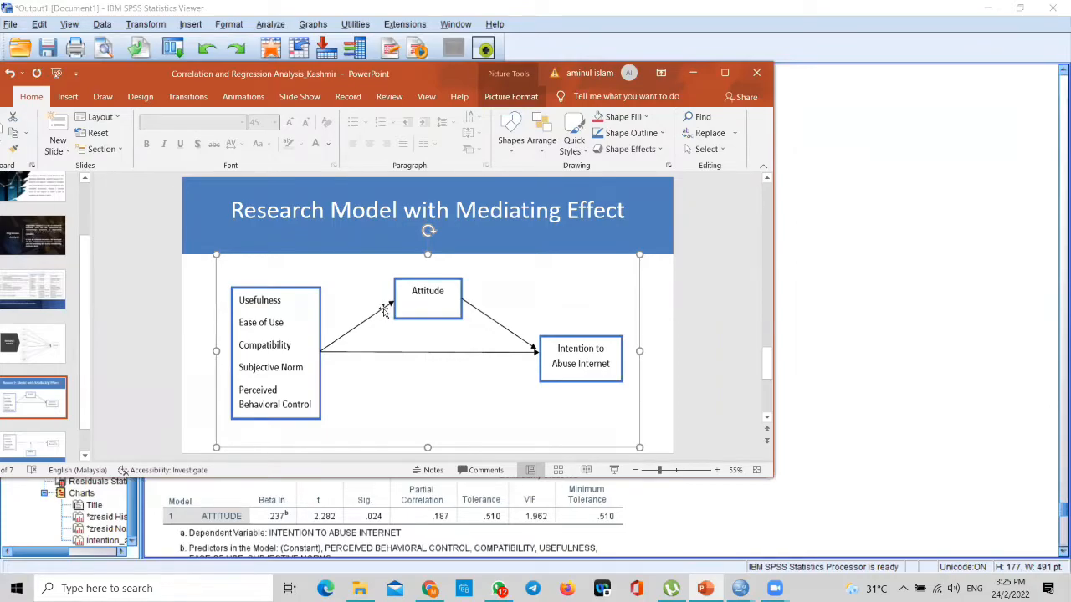
mouse_move(360, 325)
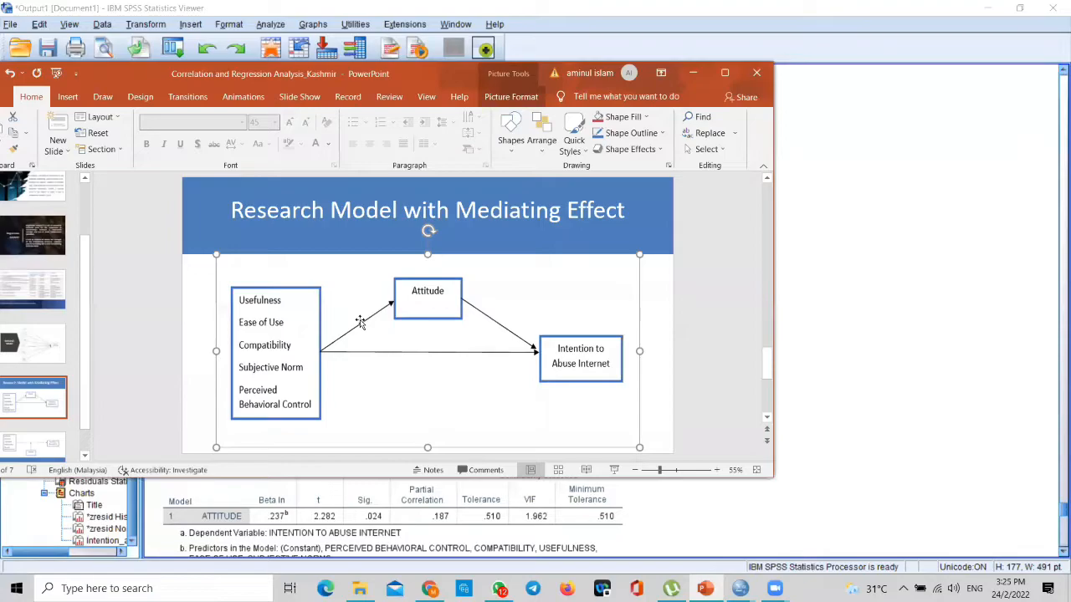
mouse_move(496, 326)
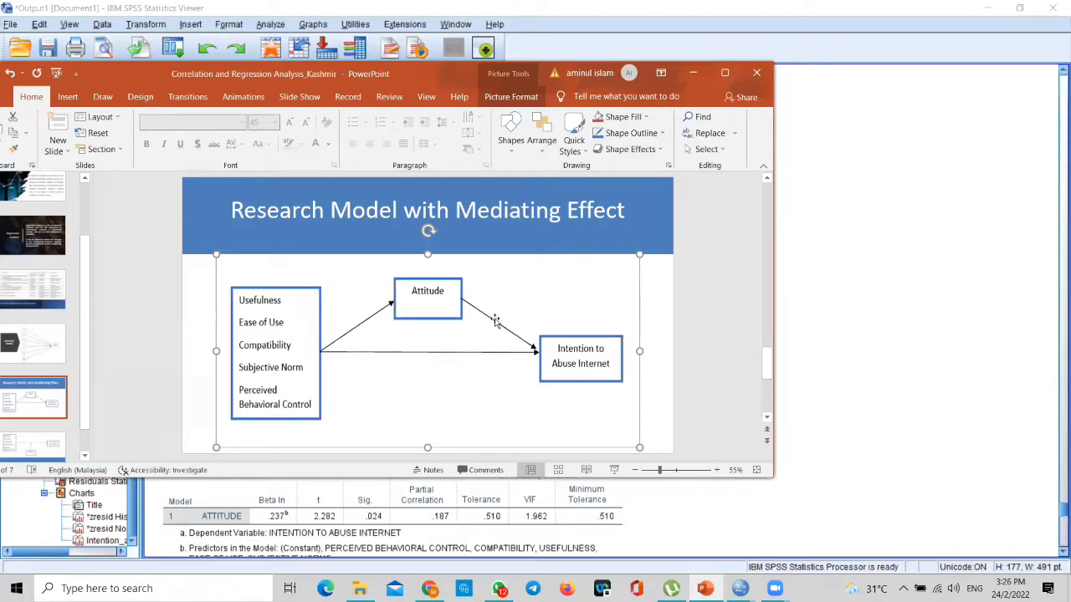
mouse_move(567, 350)
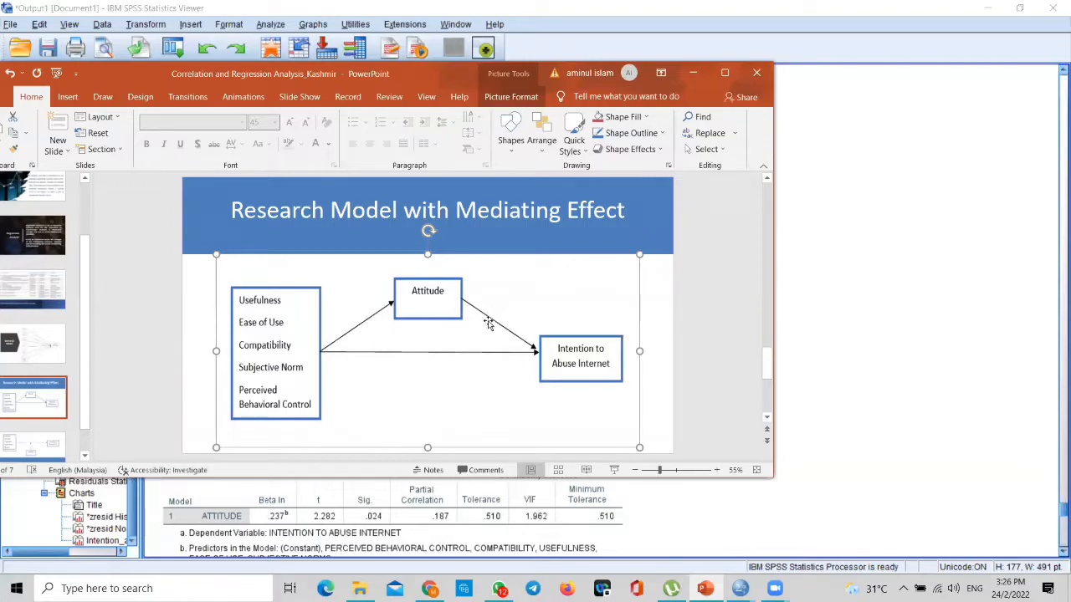
mouse_move(489, 321)
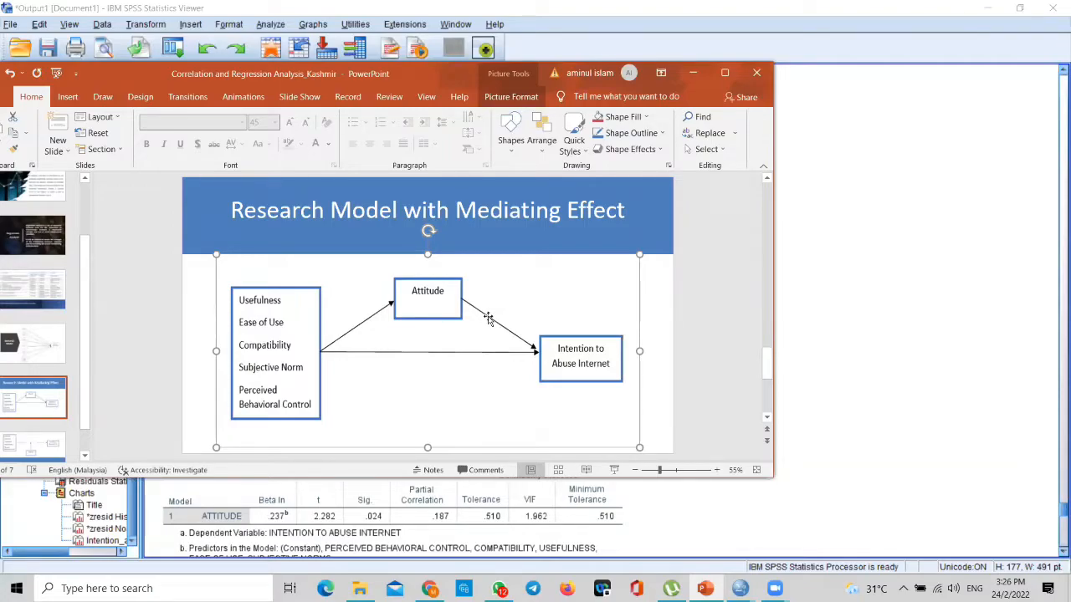